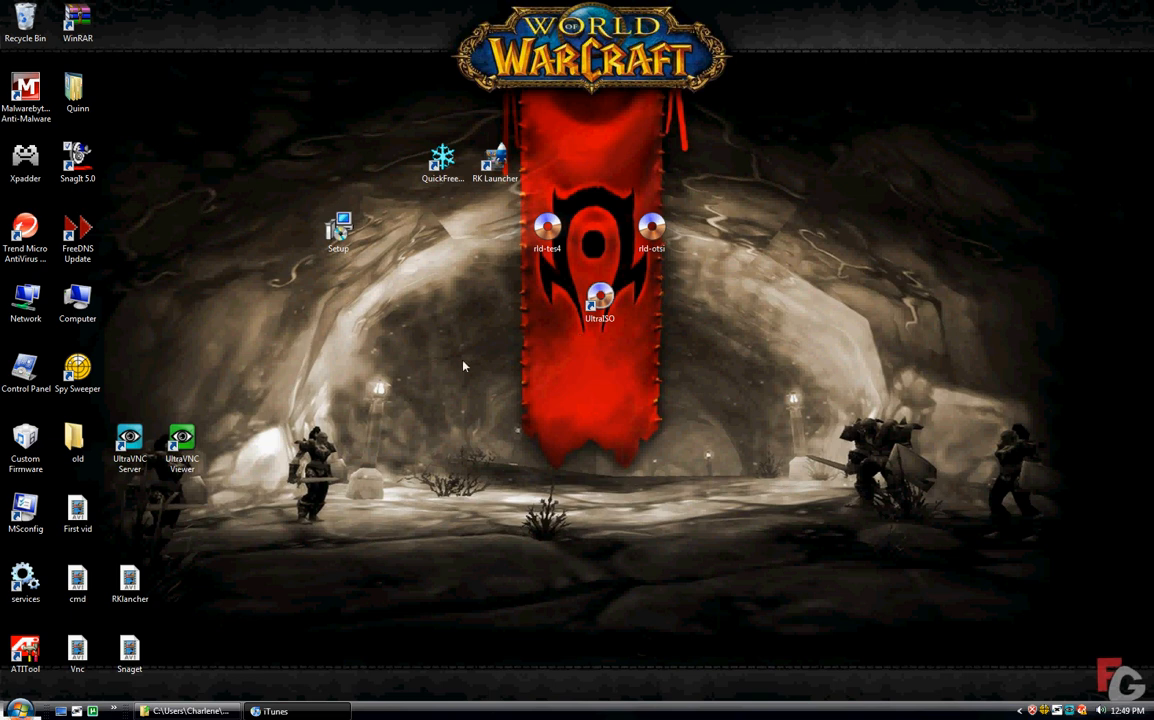
mouse_move(548, 284)
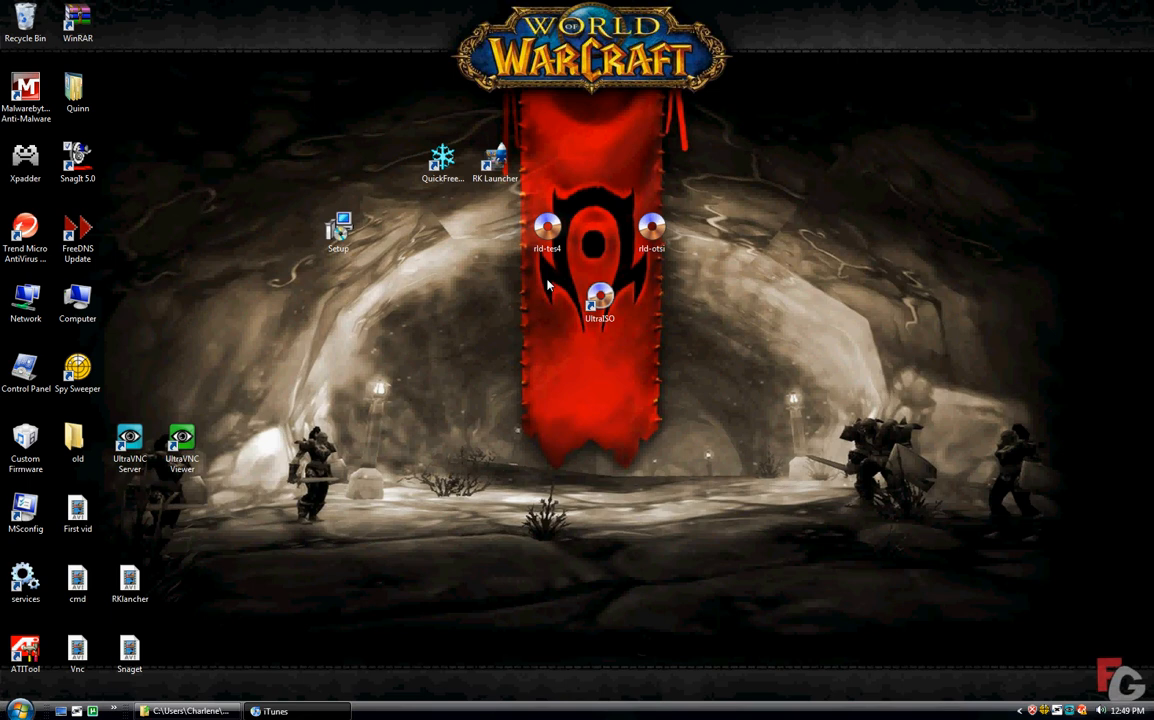
mouse_move(562, 272)
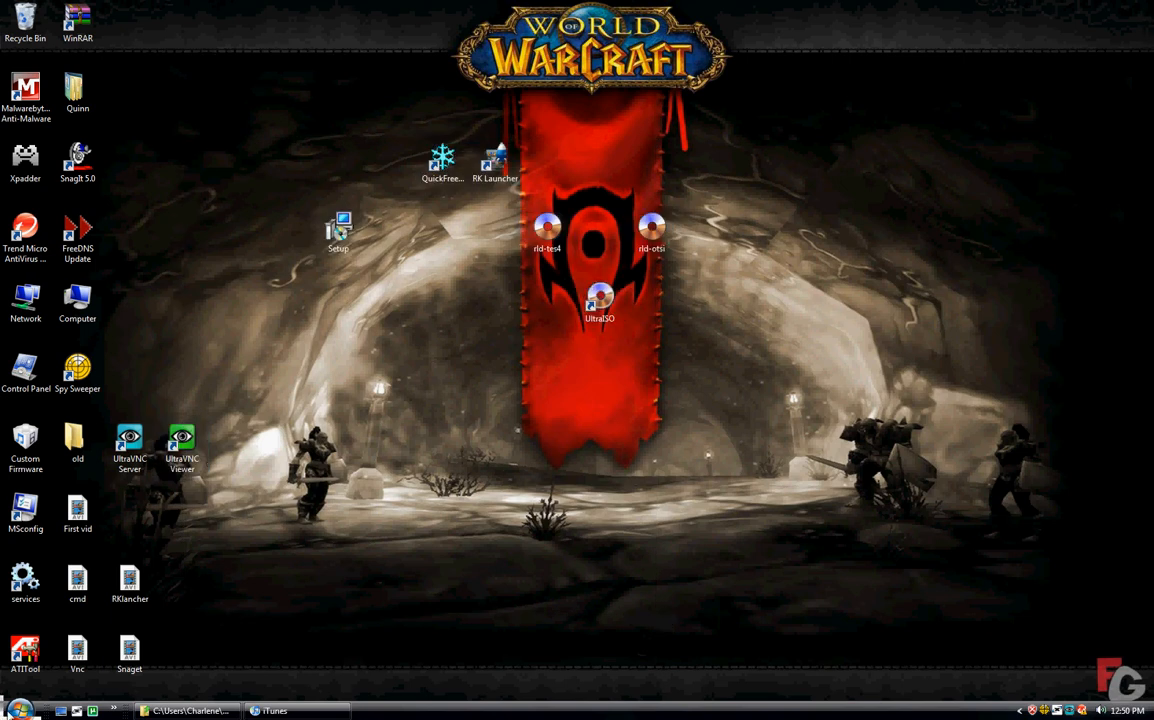
- From the Start menu, browse the user folder to Downloads and select the LIBUSB FIX file
click(128, 442)
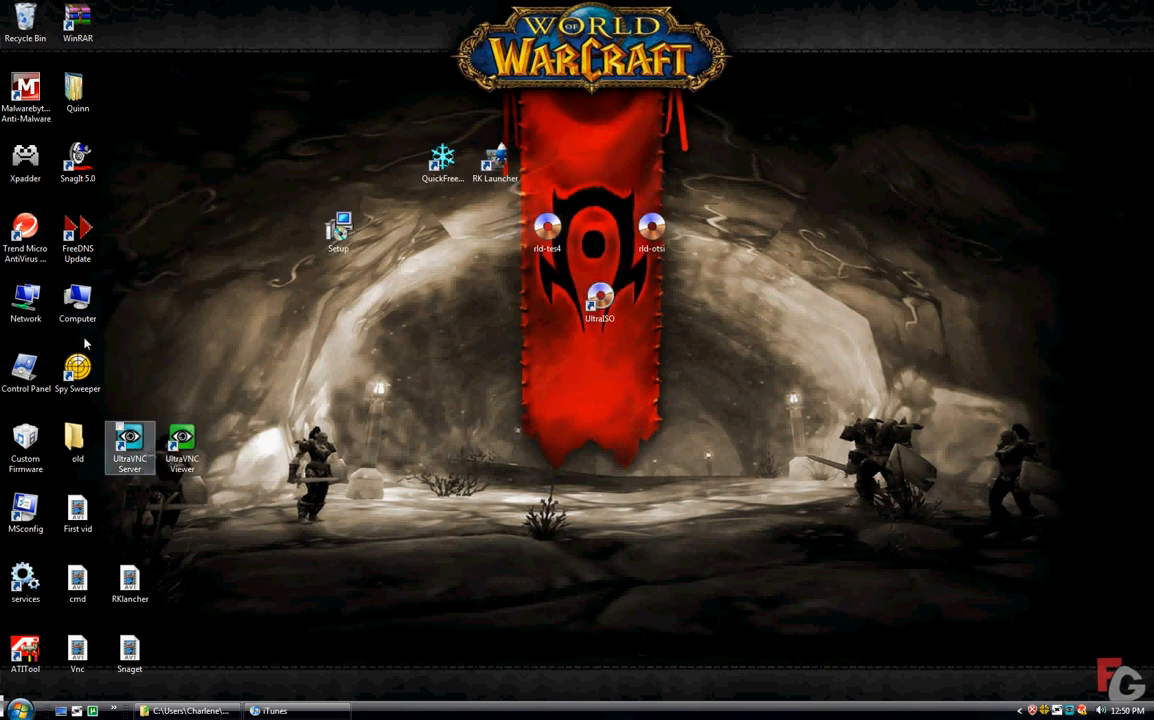
click(8, 704)
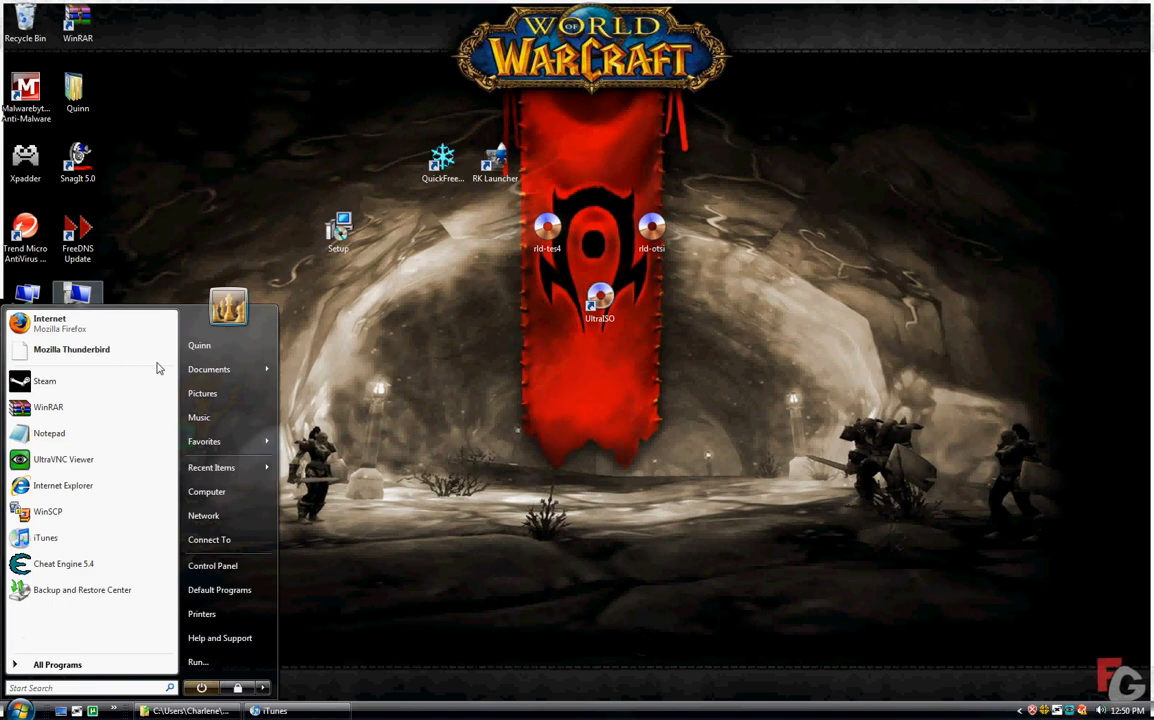
mouse_move(224, 344)
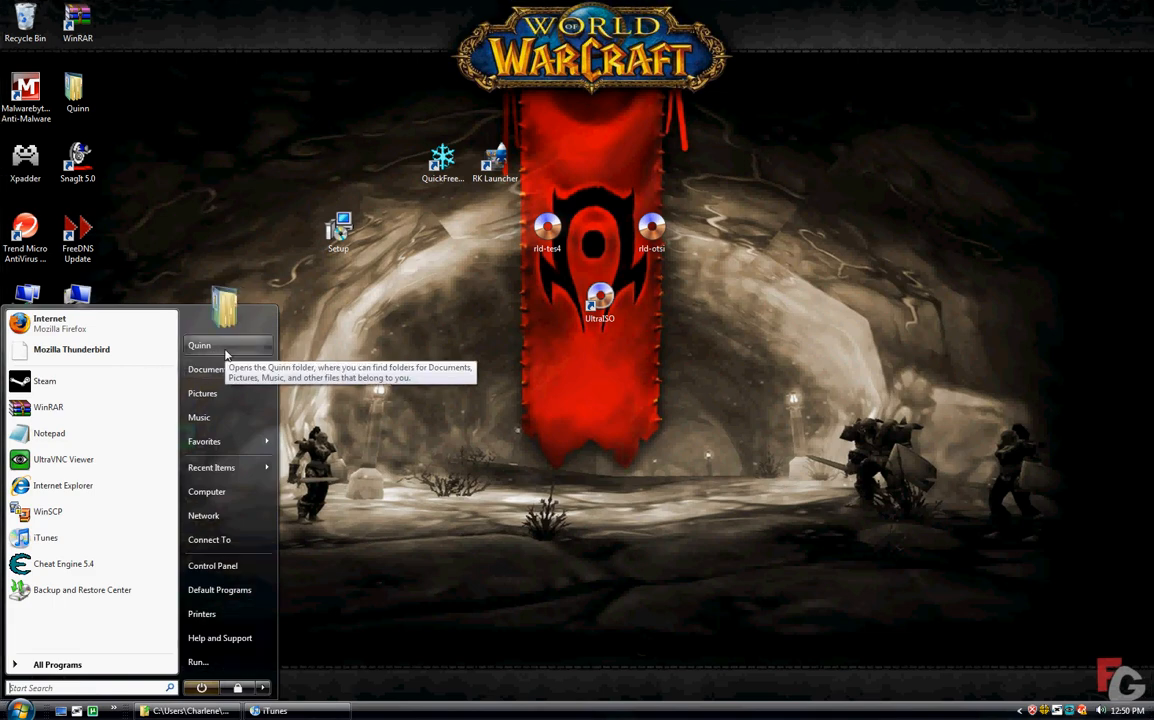
click(200, 344)
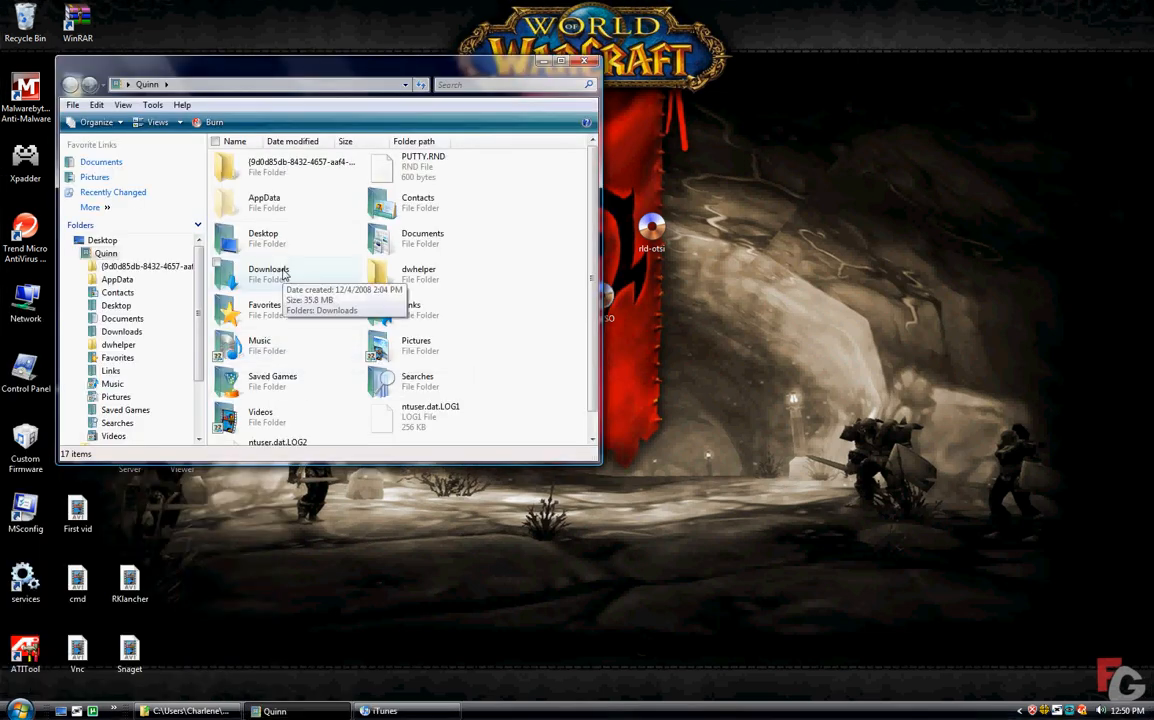
double_click(268, 270)
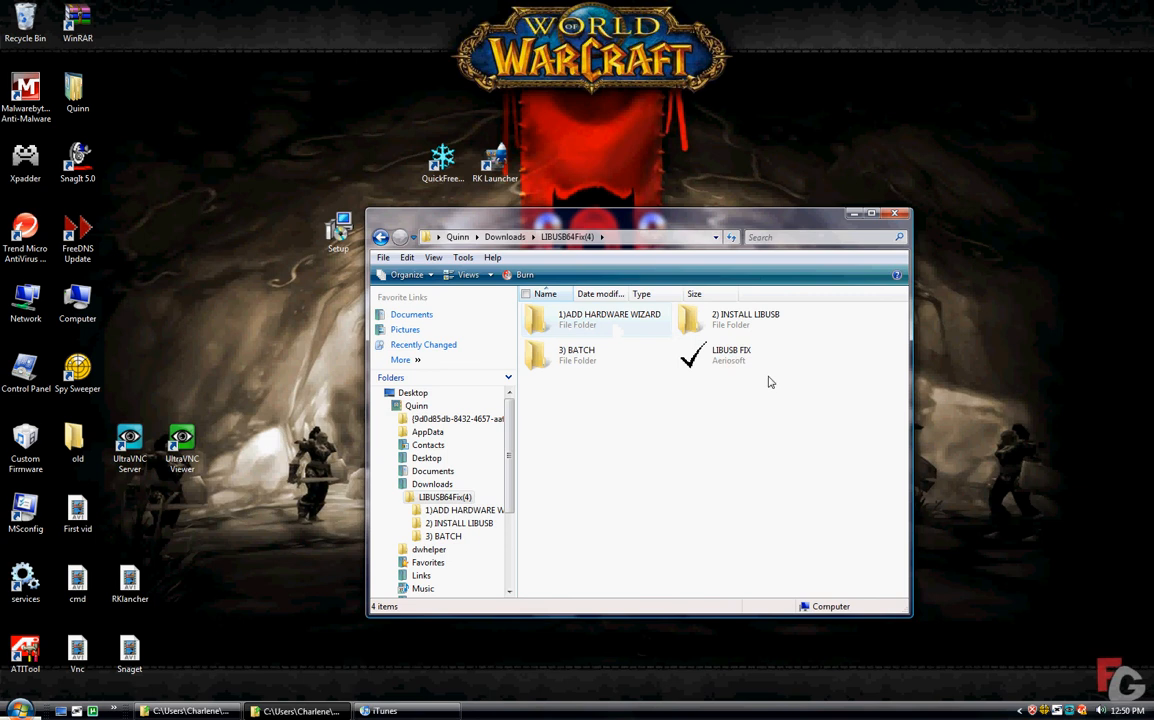
click(730, 354)
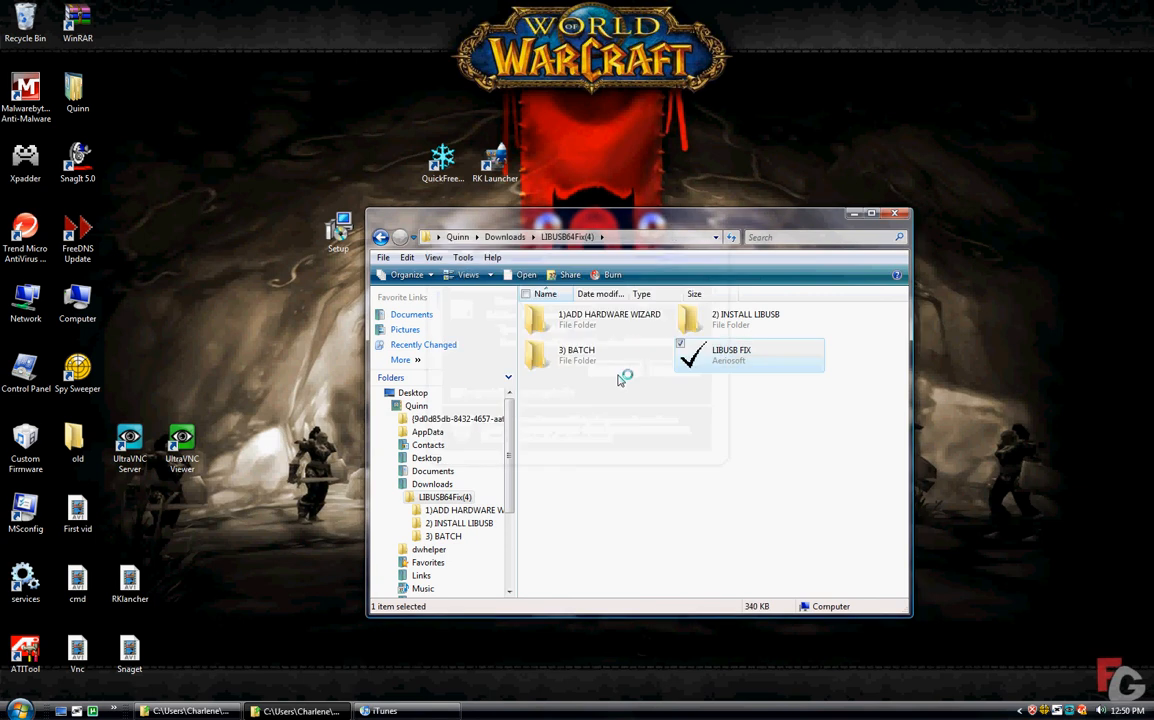
- Launch the LIBUSB FIX tool and read its uninstallation instructions message
double_click(750, 356)
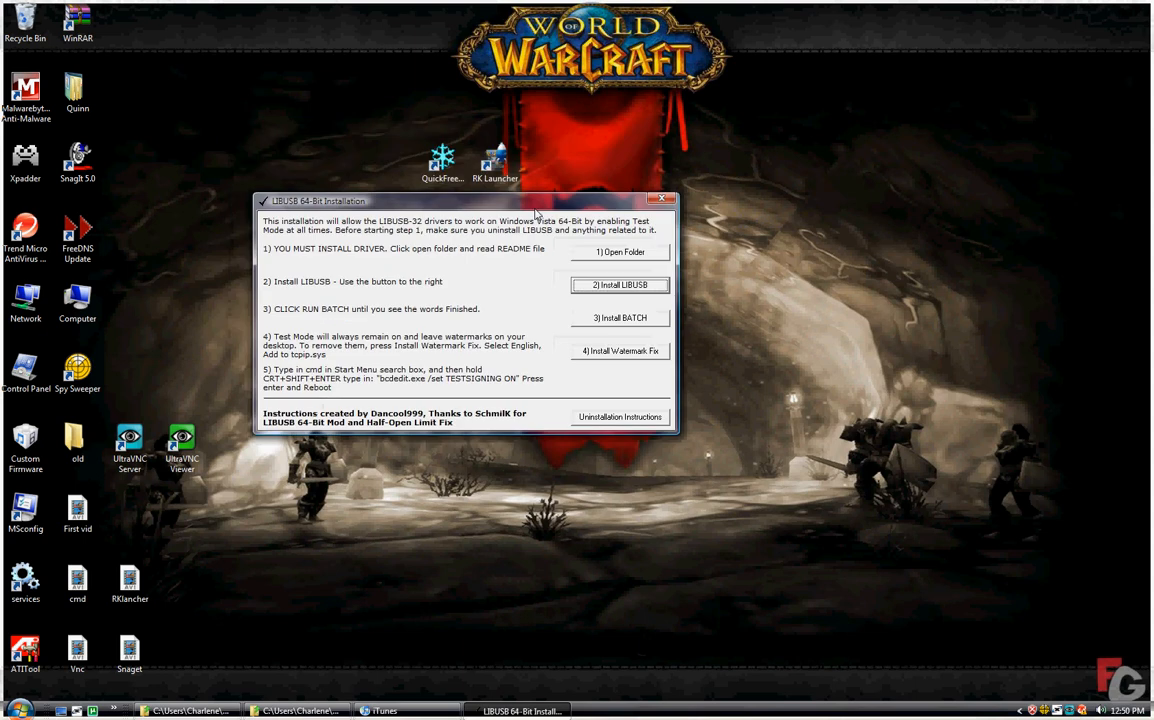
mouse_move(608, 432)
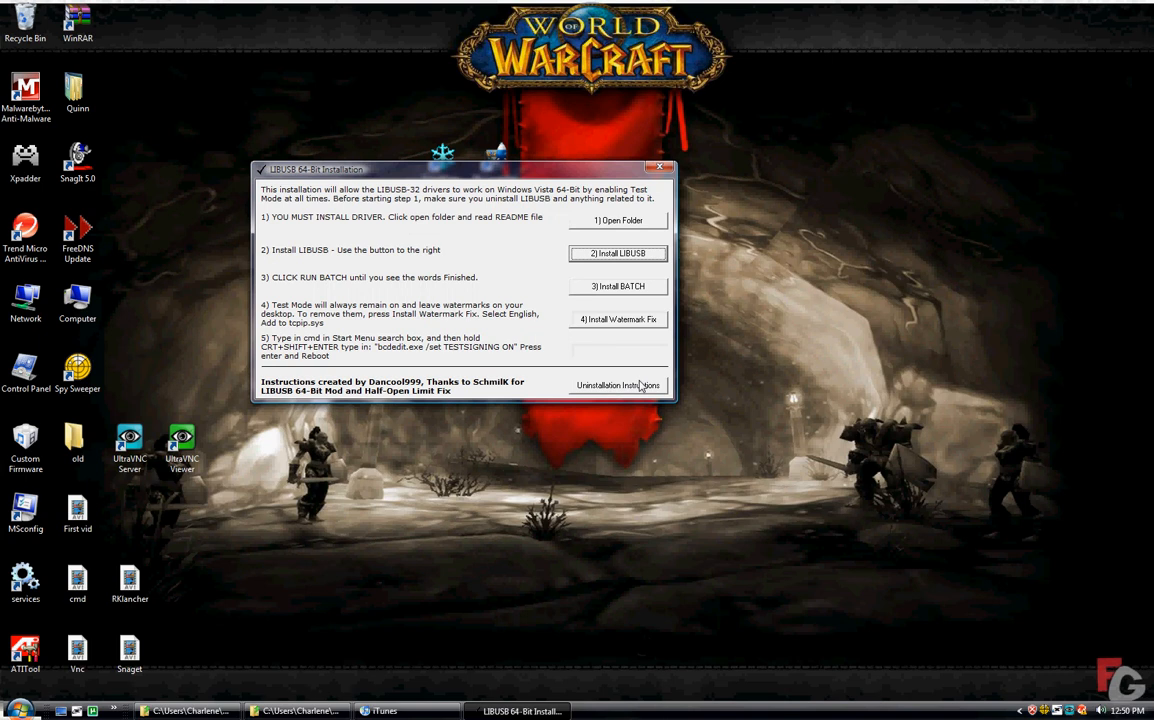
click(618, 384)
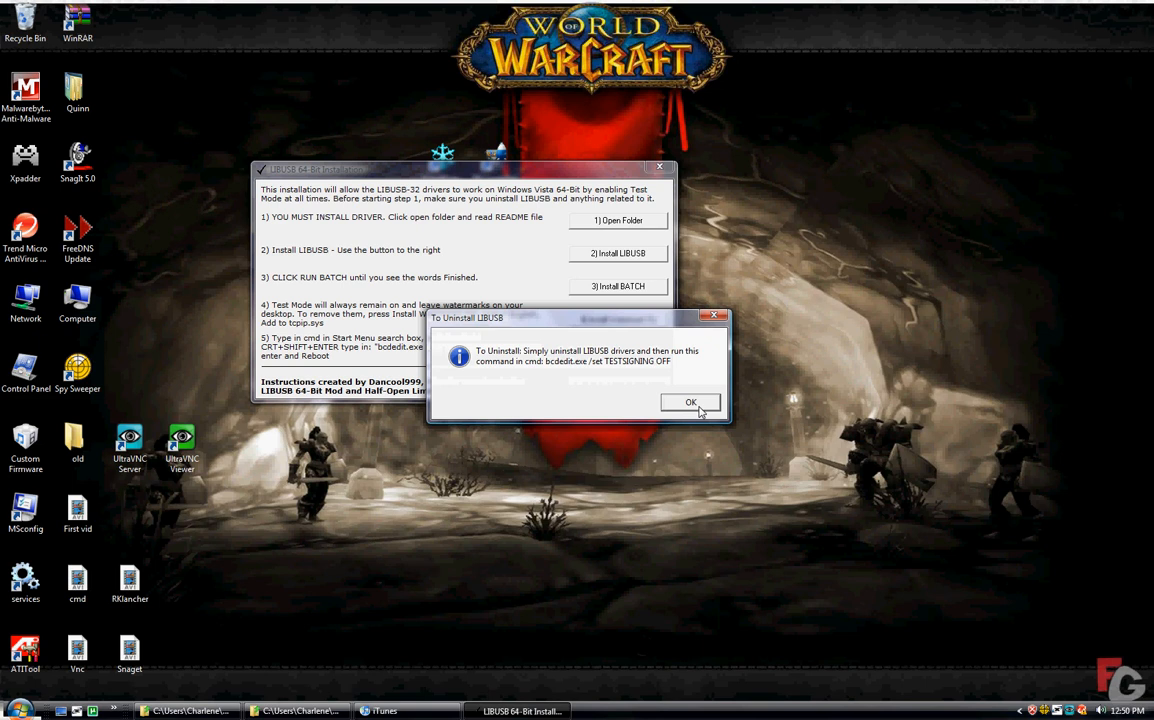
click(690, 402)
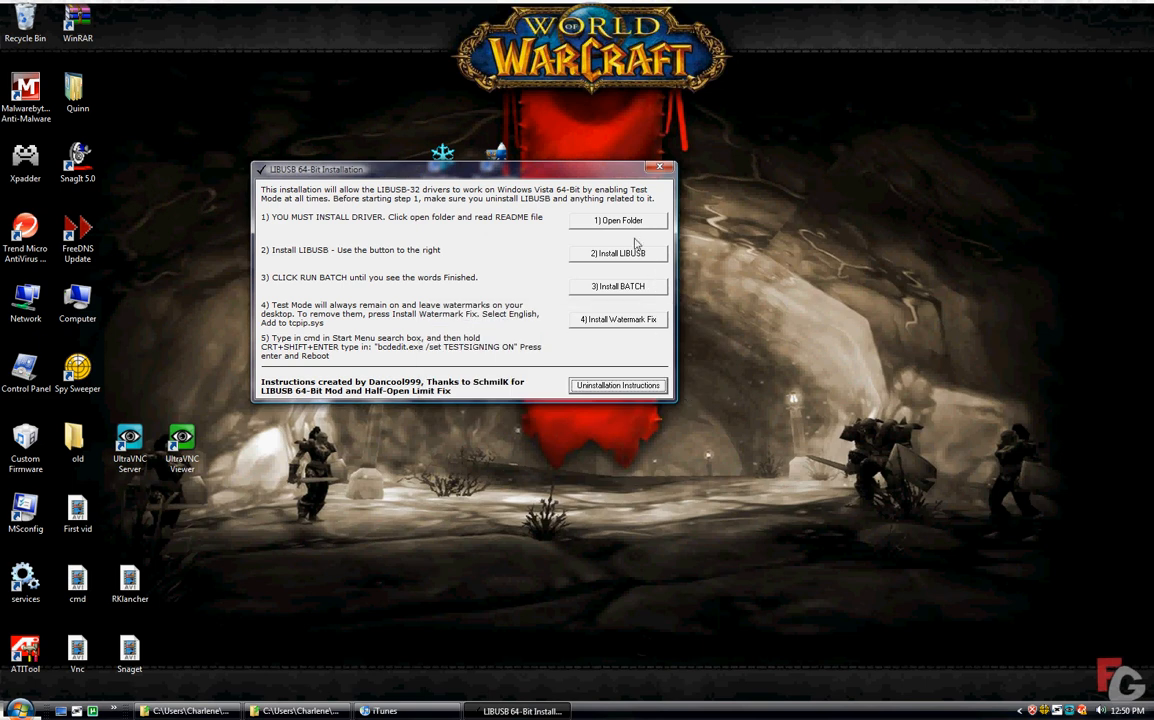
- Start the LibUSB installer, allow it to run, then cancel the LibUSB-Win32 setup wizard
click(618, 252)
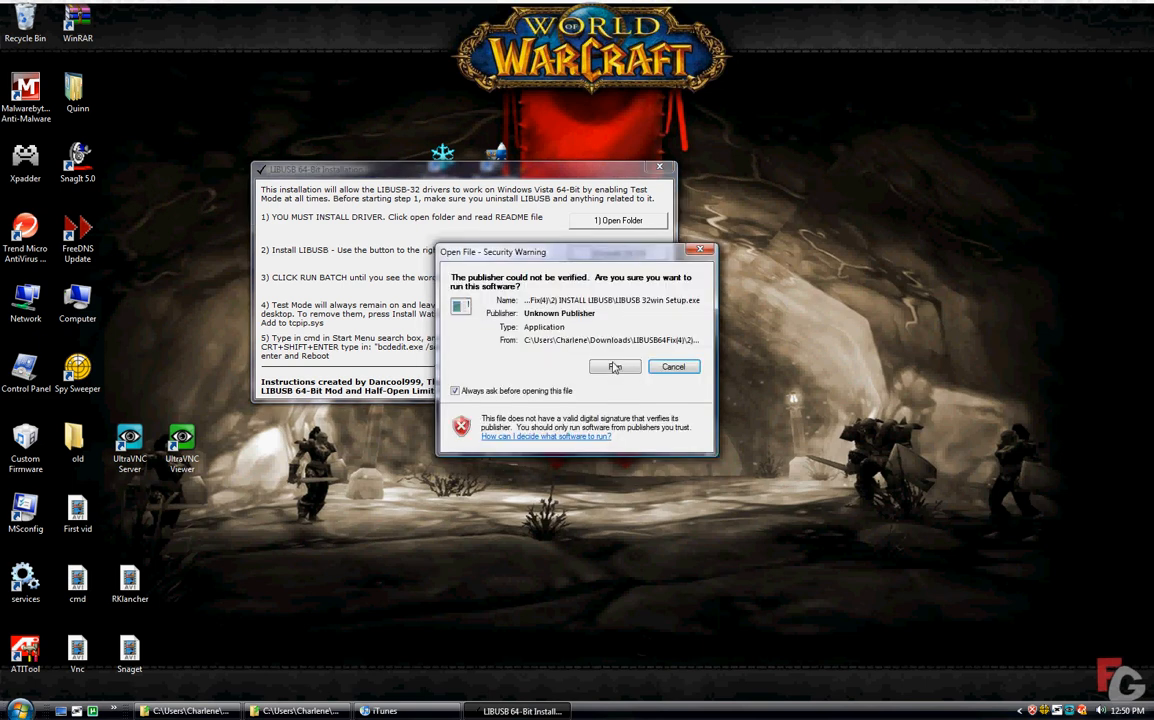
click(614, 366)
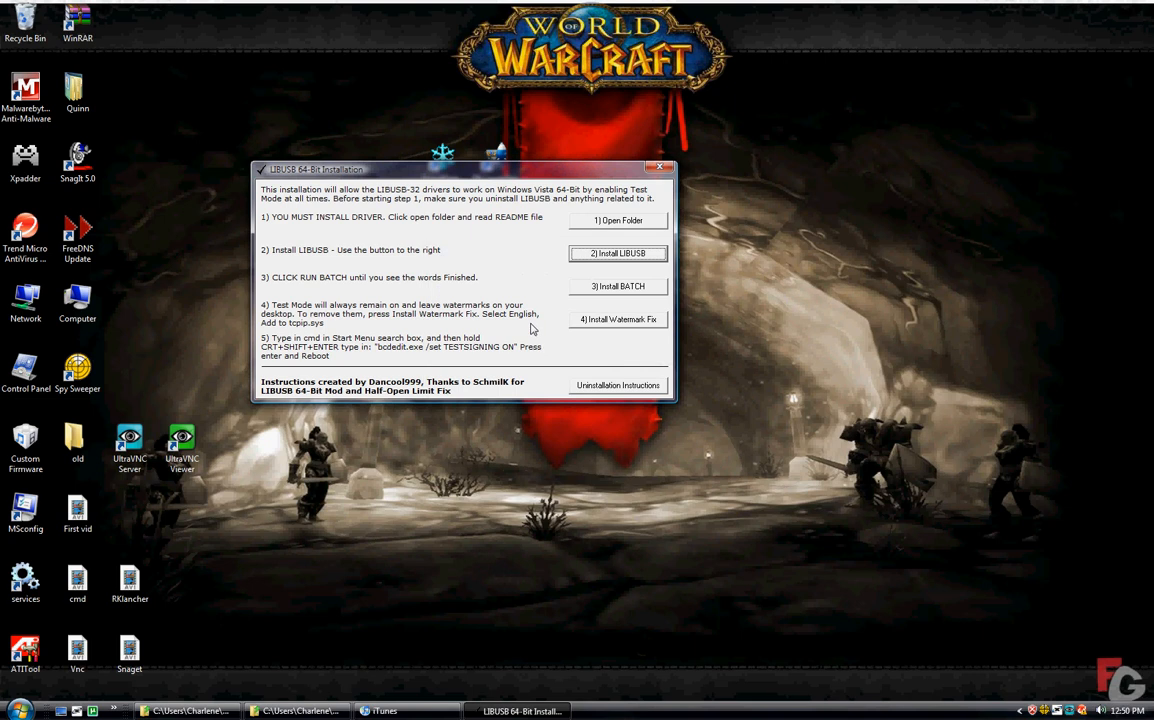
click(618, 252)
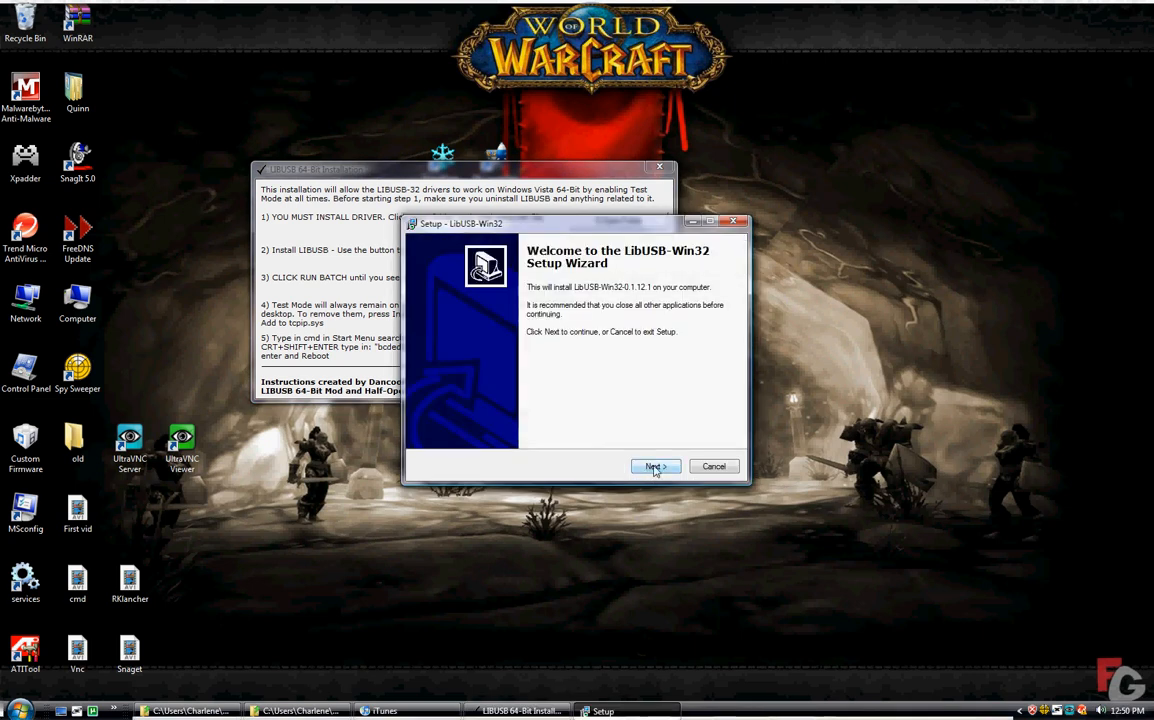
mouse_move(704, 476)
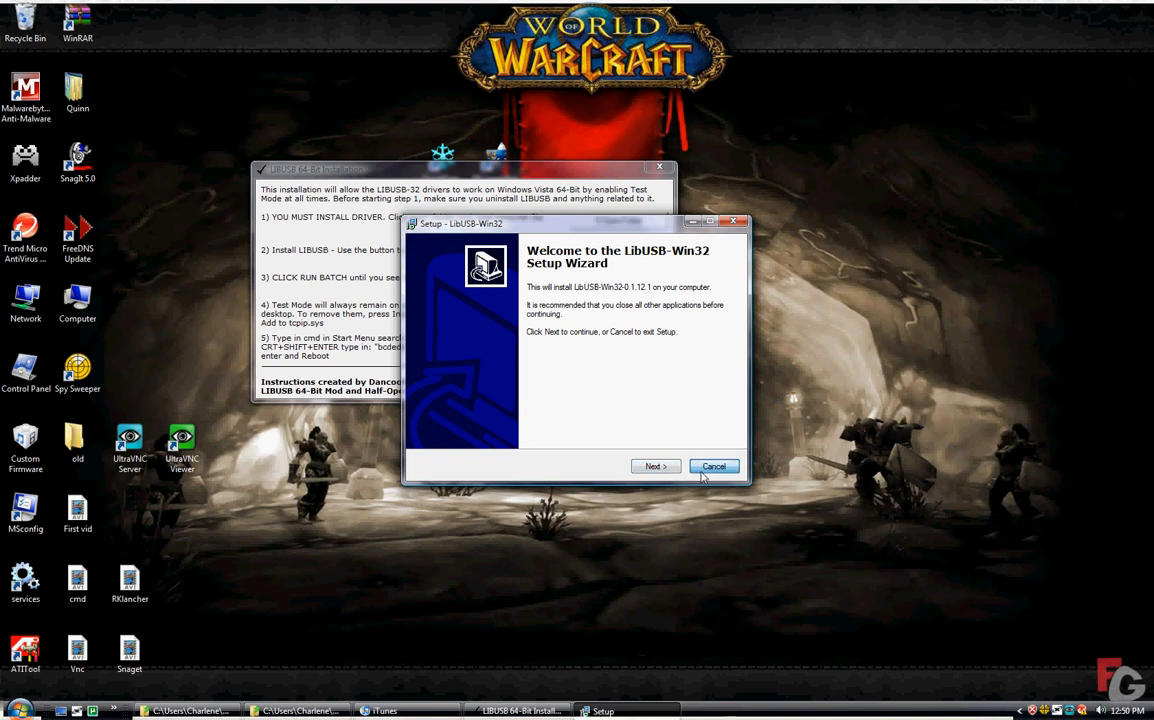
click(714, 466)
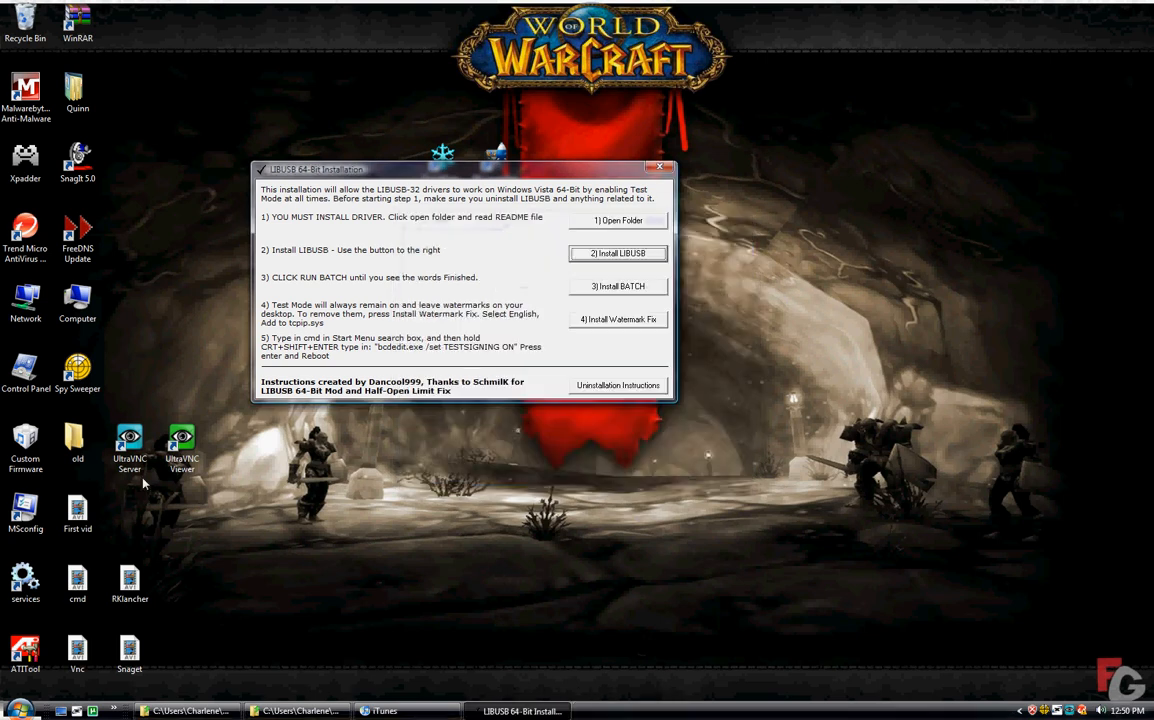
- Find 'libusb' from the Start menu and confirm completely removing LibUSB-Win32
click(8, 708)
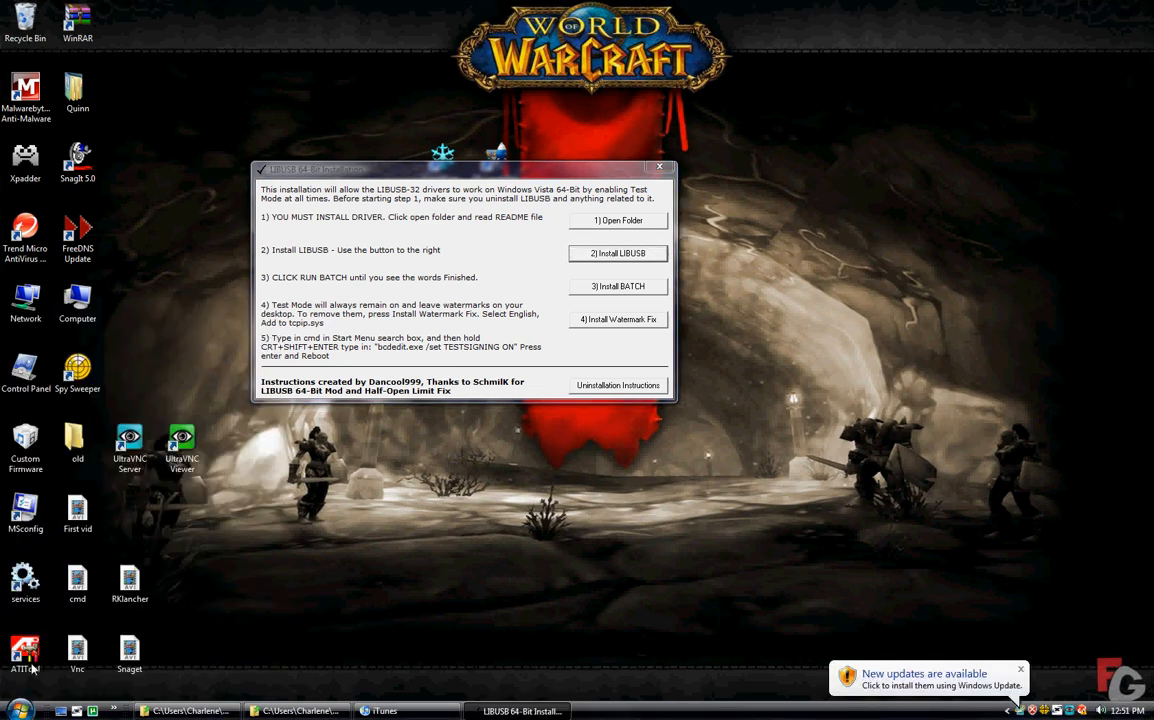
click(10, 704)
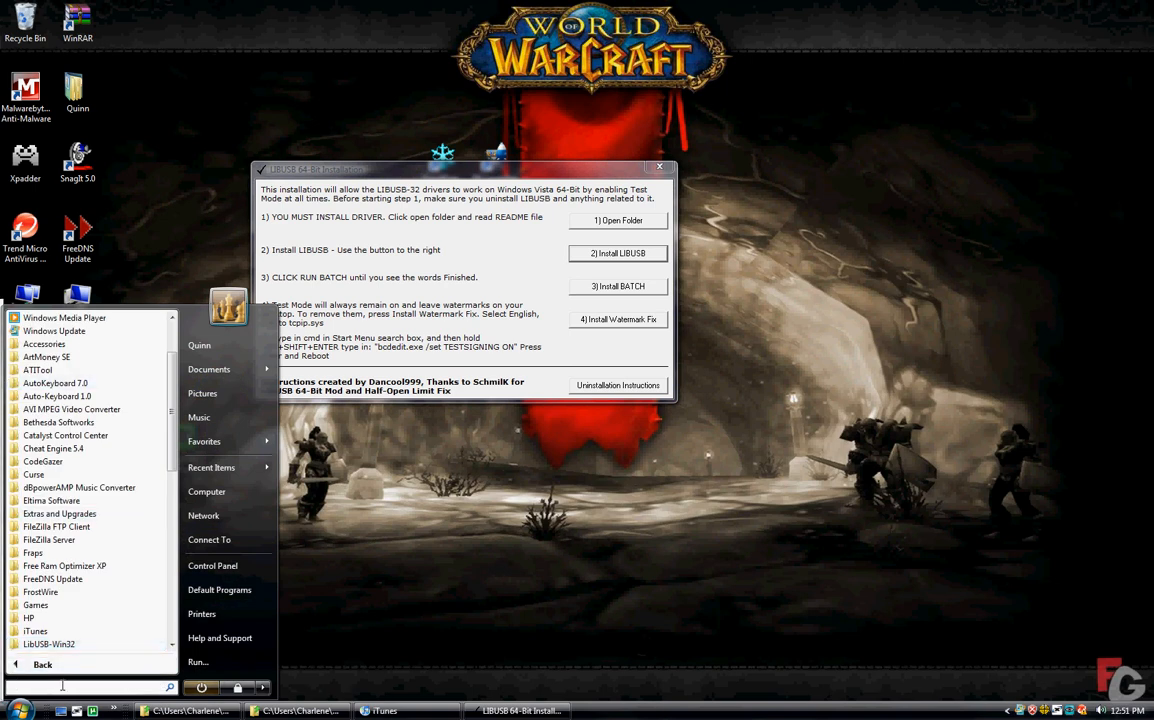
text(libusb)
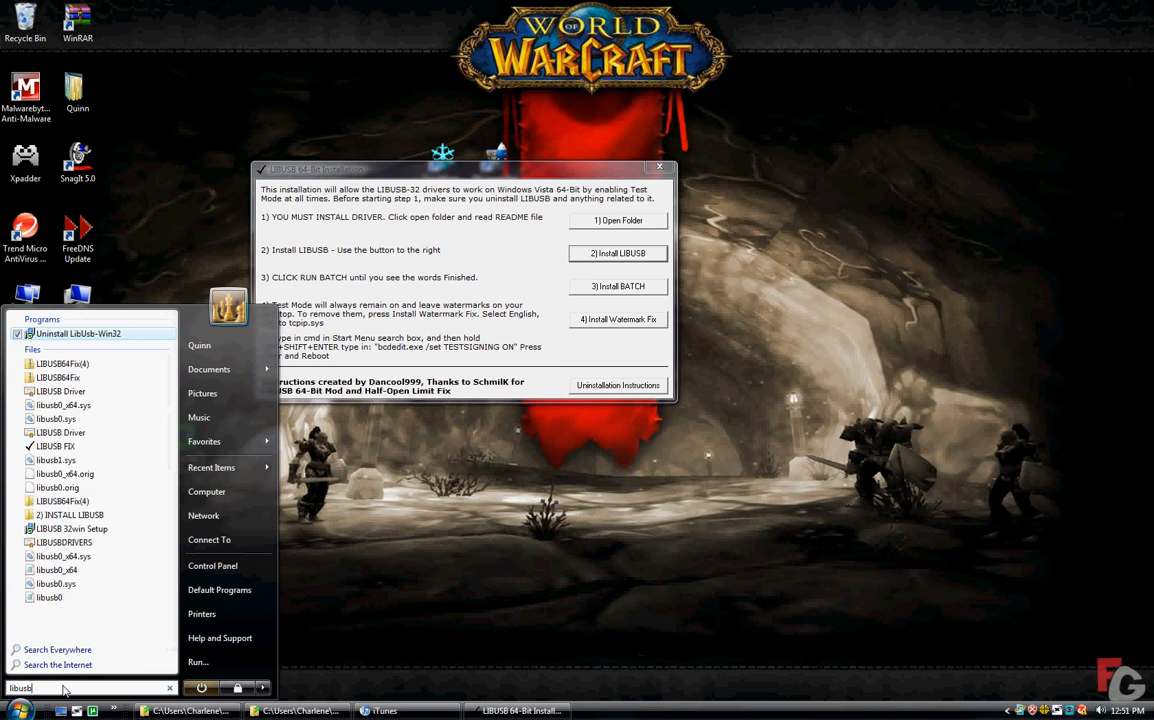
mouse_move(84, 340)
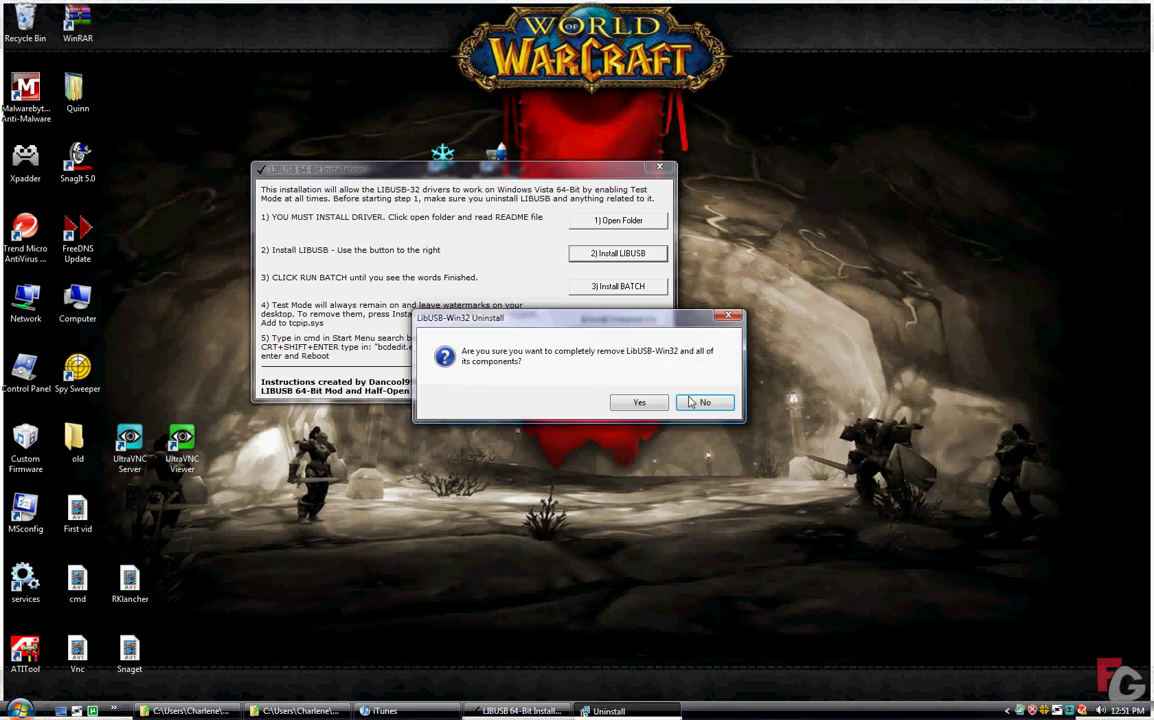
mouse_move(640, 402)
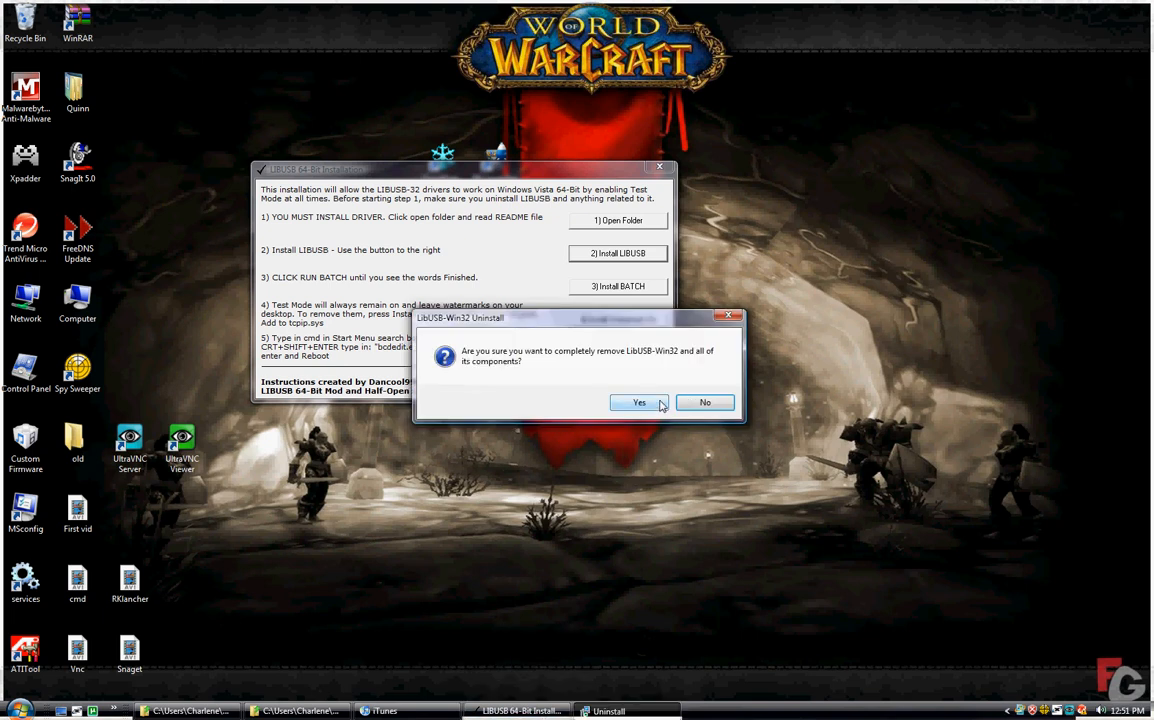
click(638, 402)
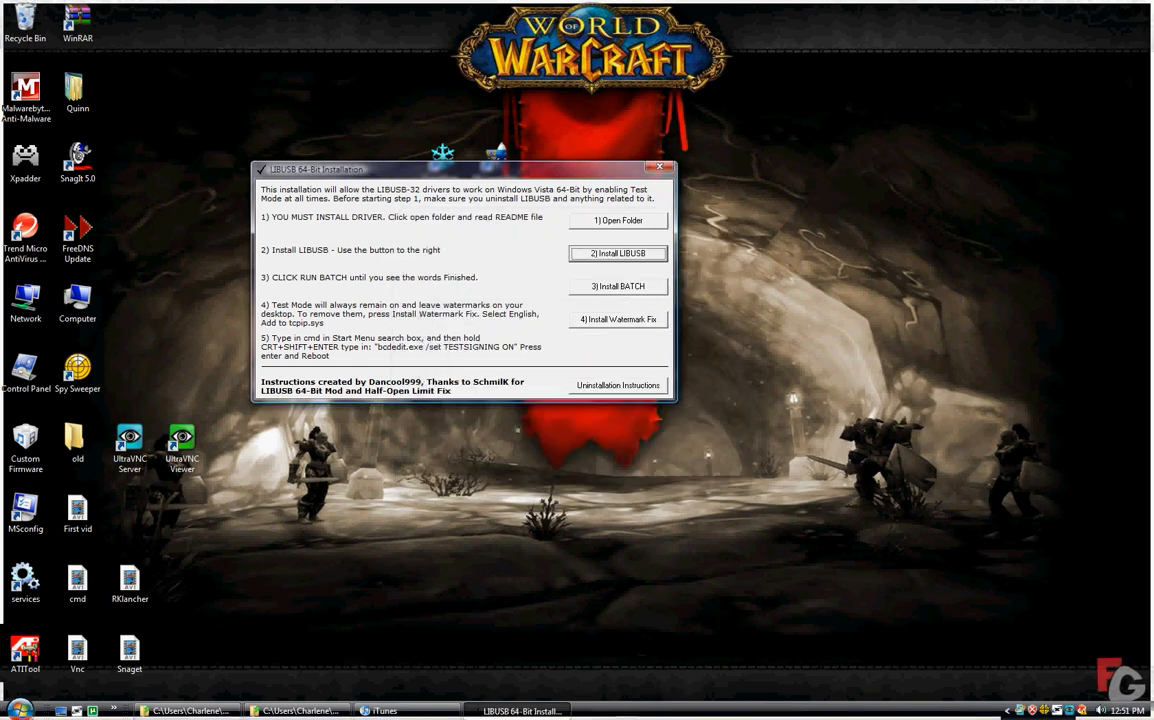
- Start an administrator Command Prompt and enter 'bcdedit.exe' as the command
click(10, 696)
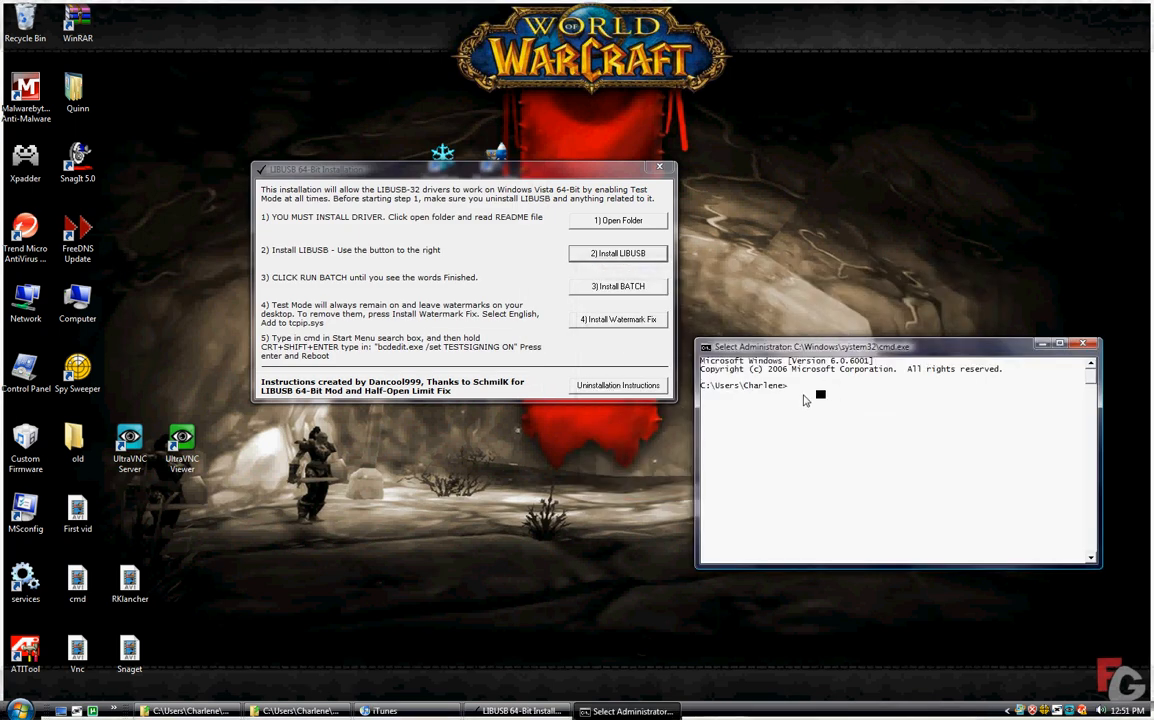
mouse_move(556, 354)
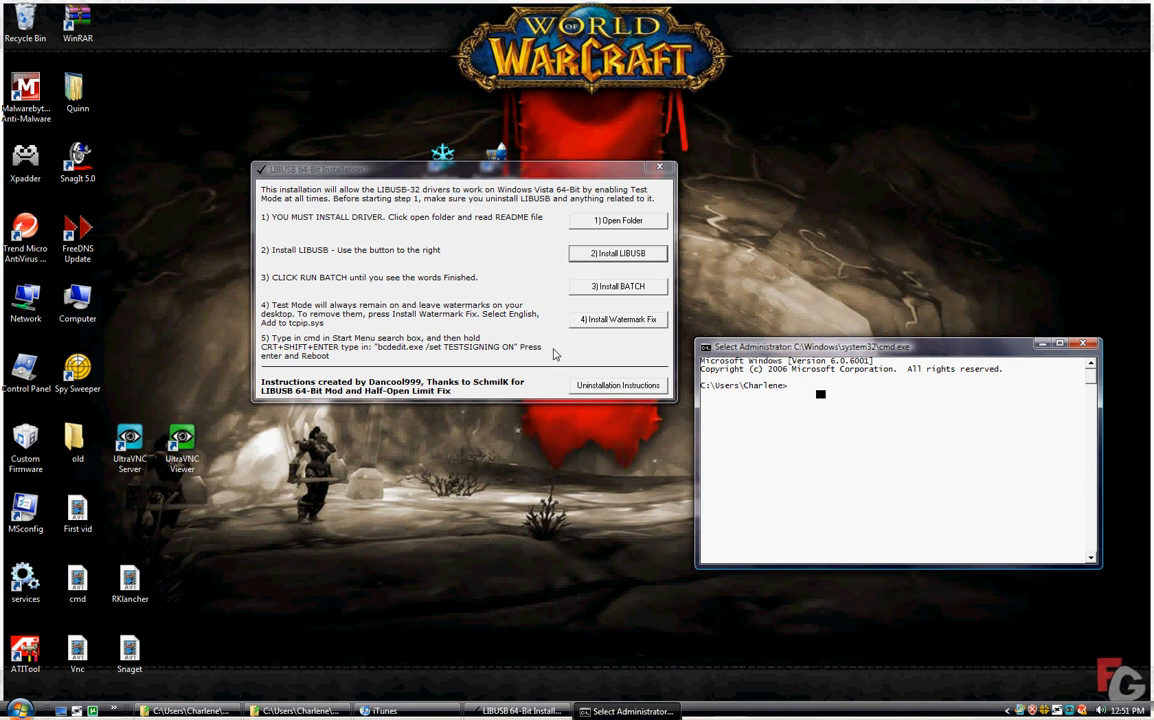
mouse_move(796, 390)
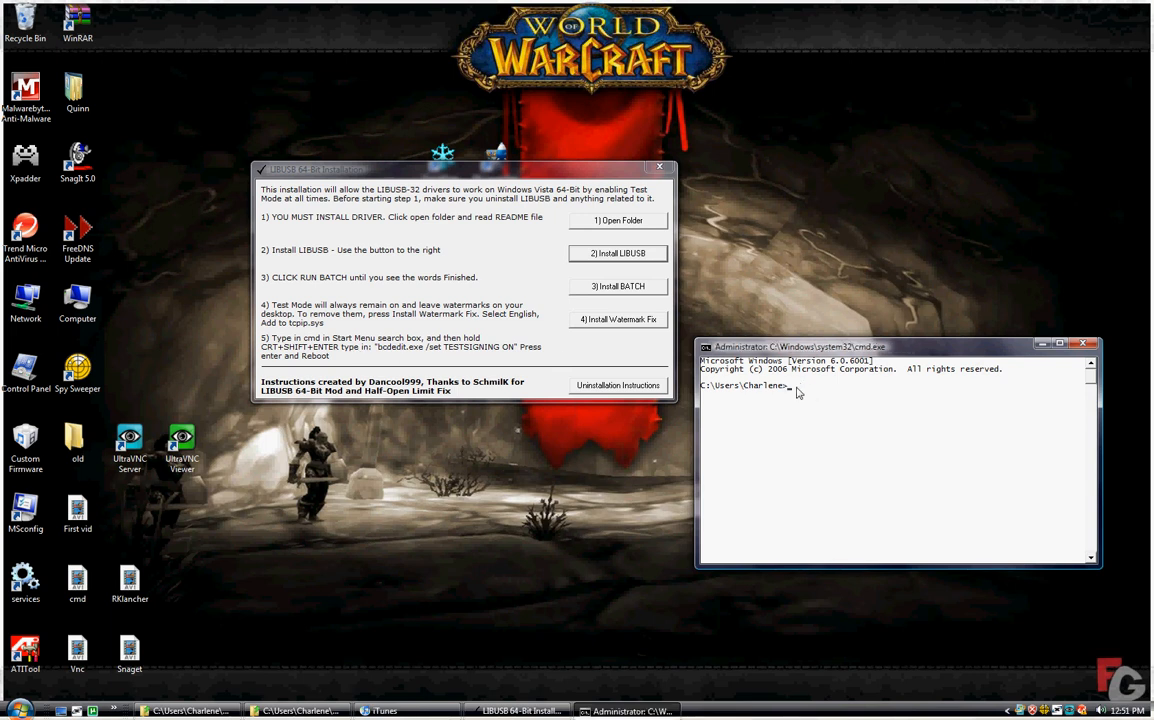
text(bcd)
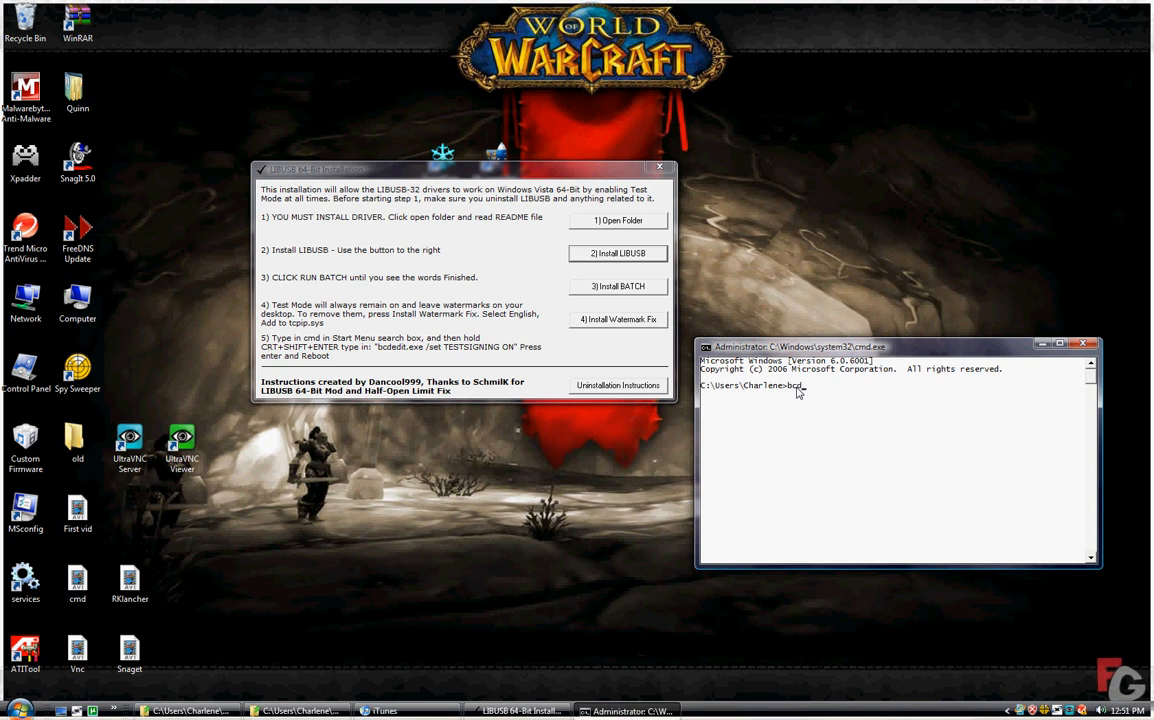
text(edit)
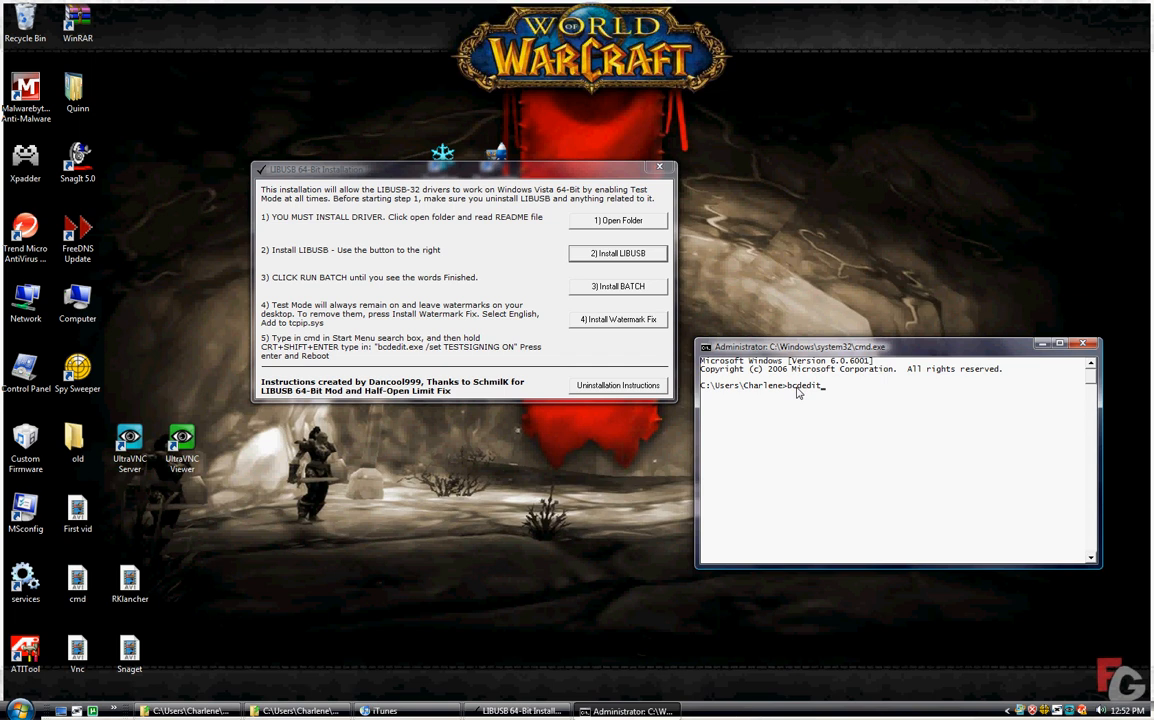
text(.exe)
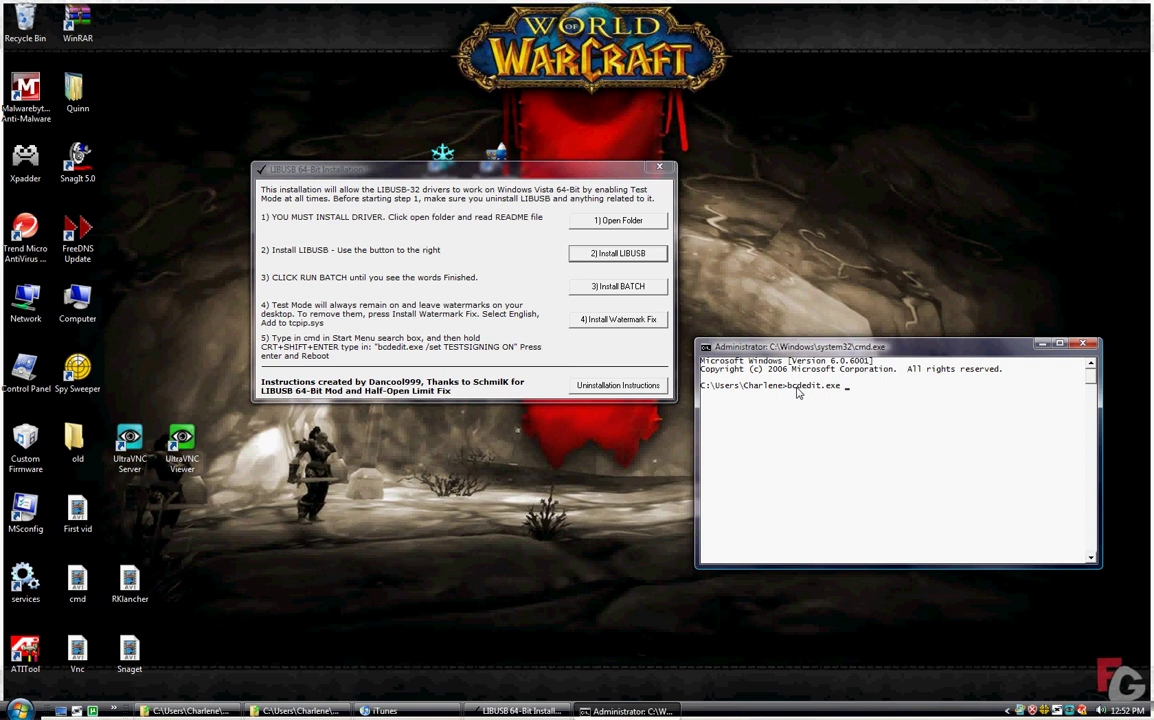
- Continue the command with the '/set TESTSIGNING' argument
text(/)
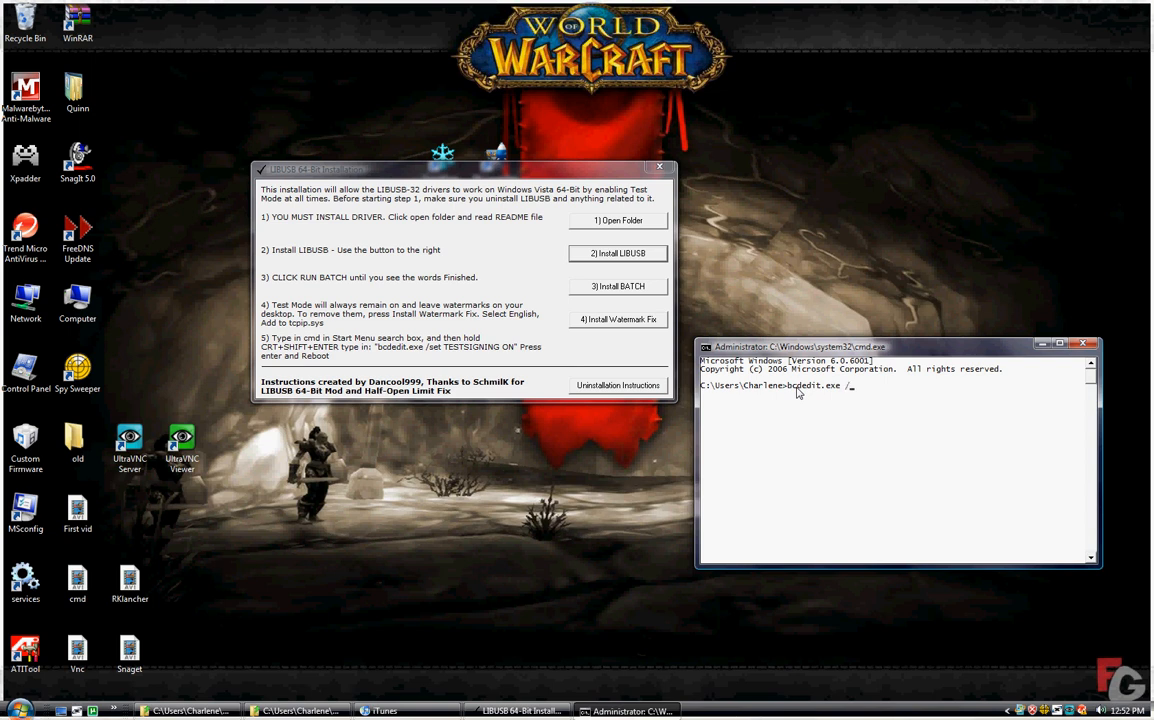
text(/ste)
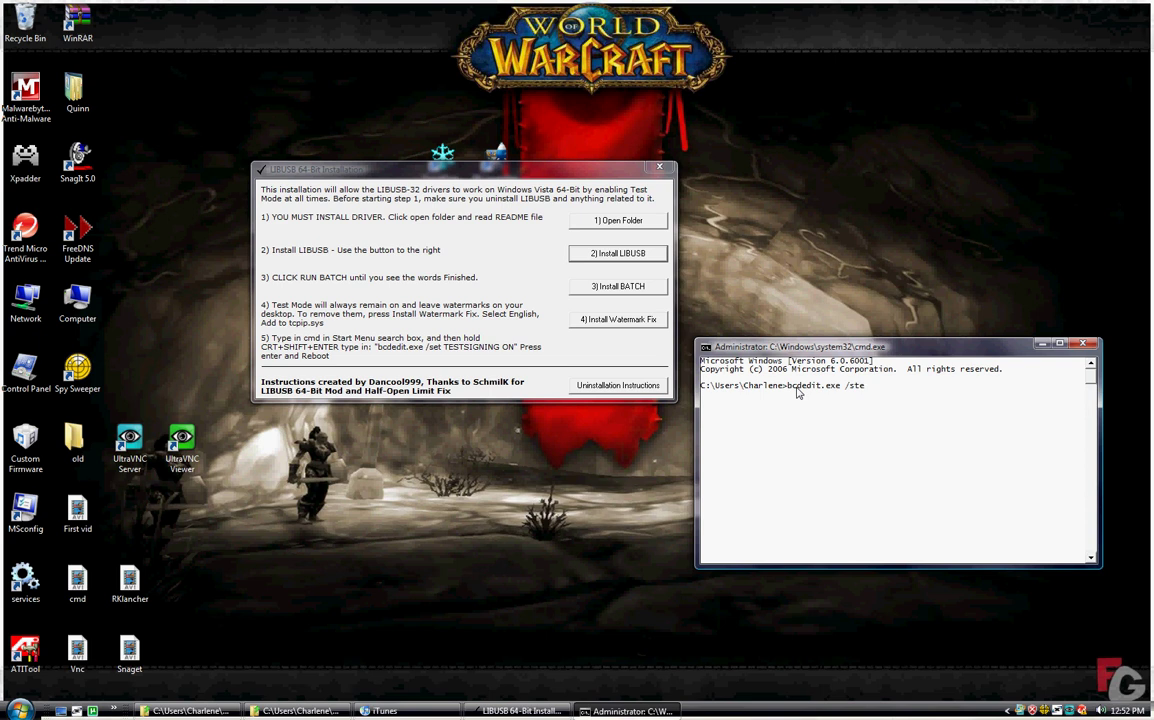
text(TE)
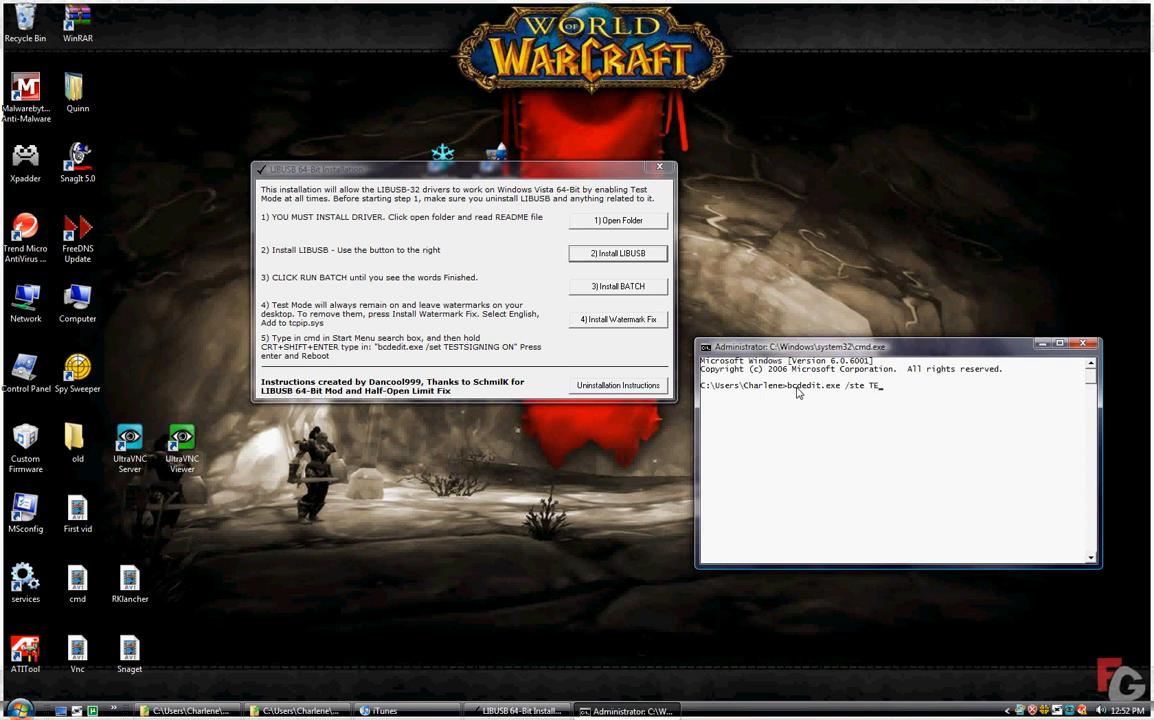
text(STSIN)
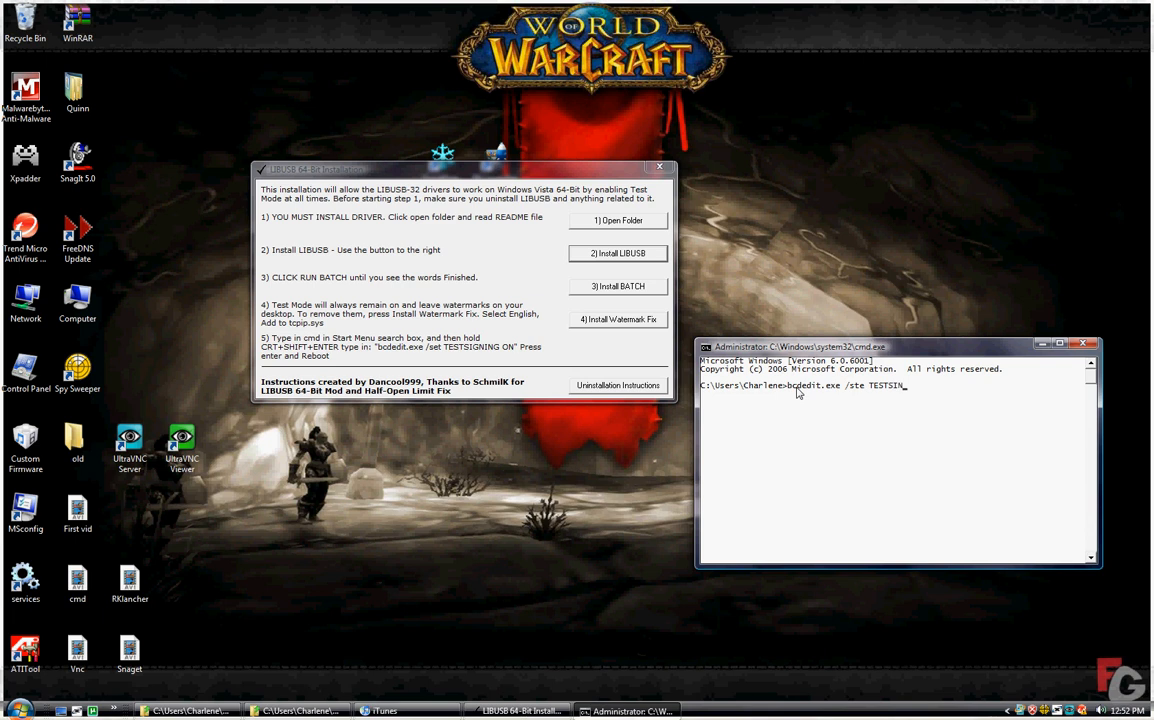
text(G)
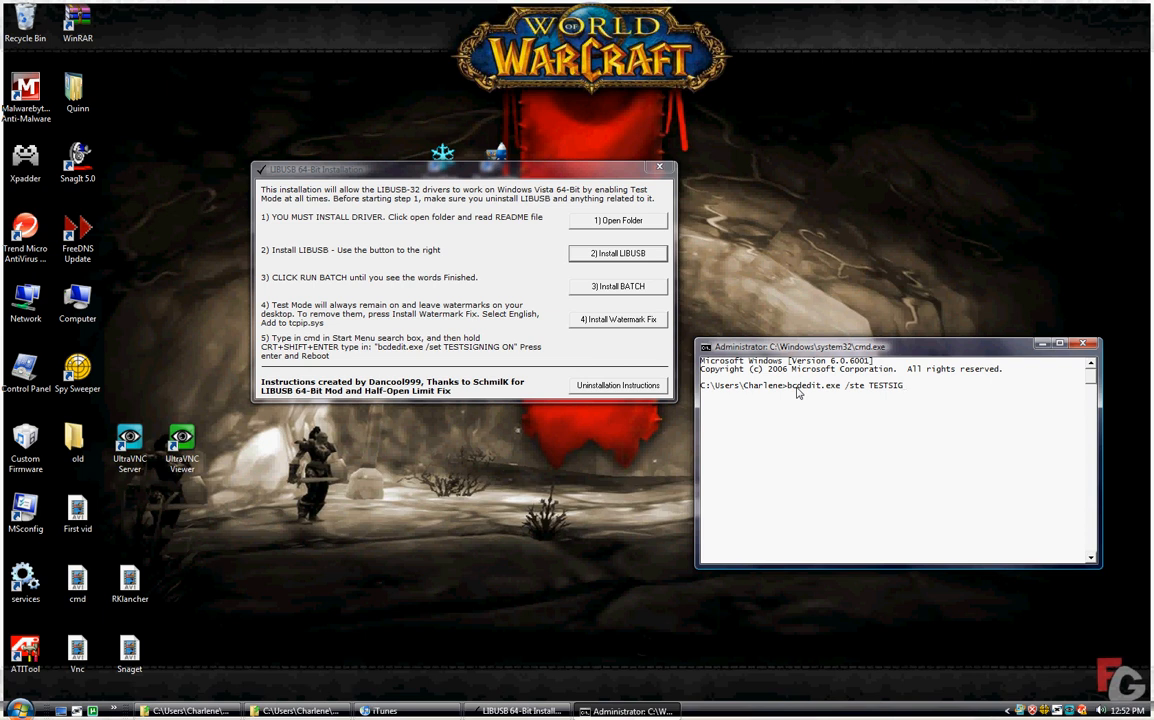
text(NING OFF)
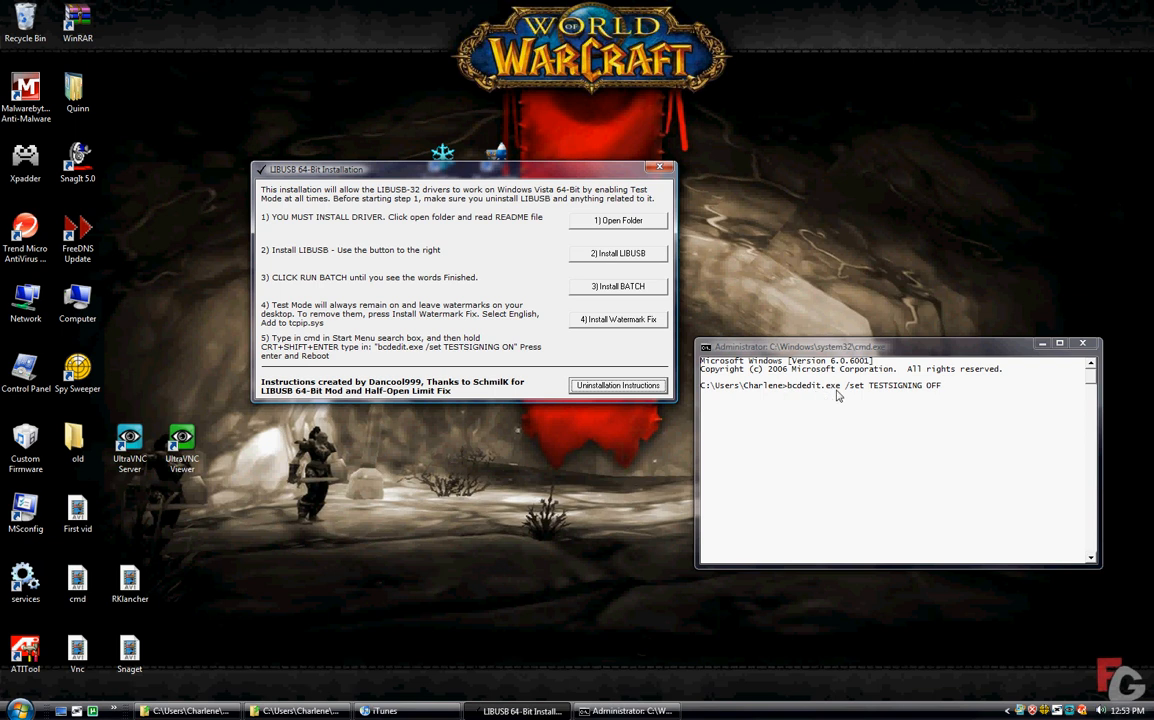
mouse_move(860, 396)
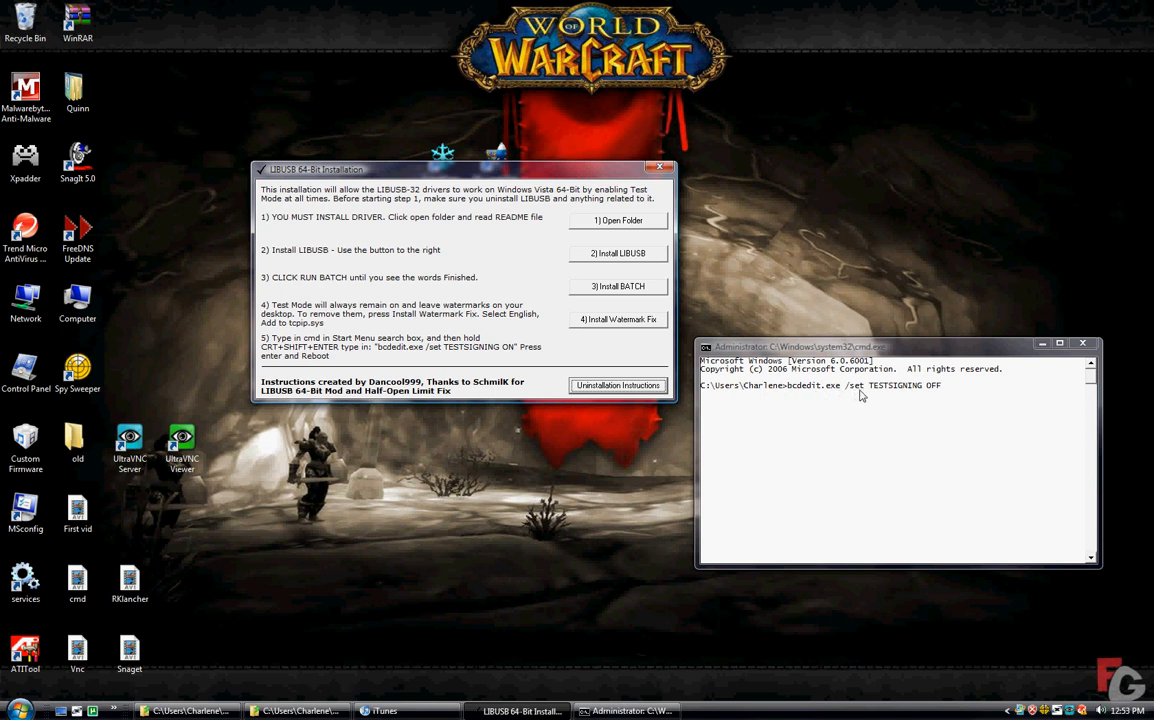
mouse_move(876, 400)
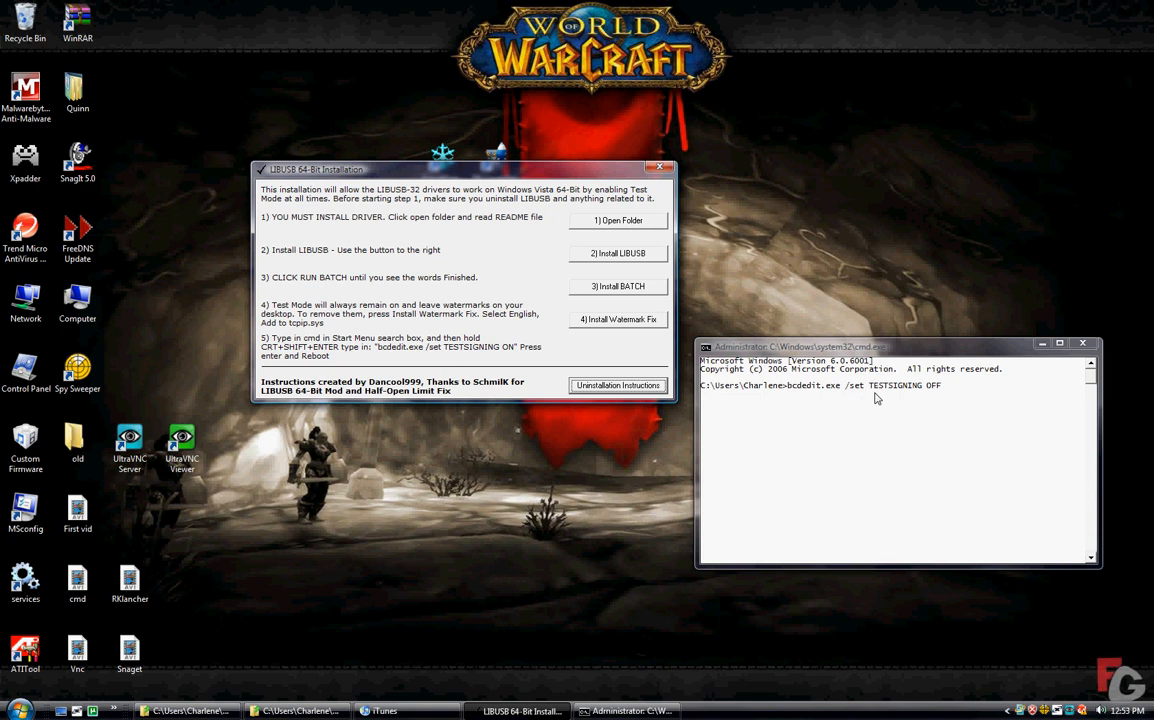
mouse_move(944, 390)
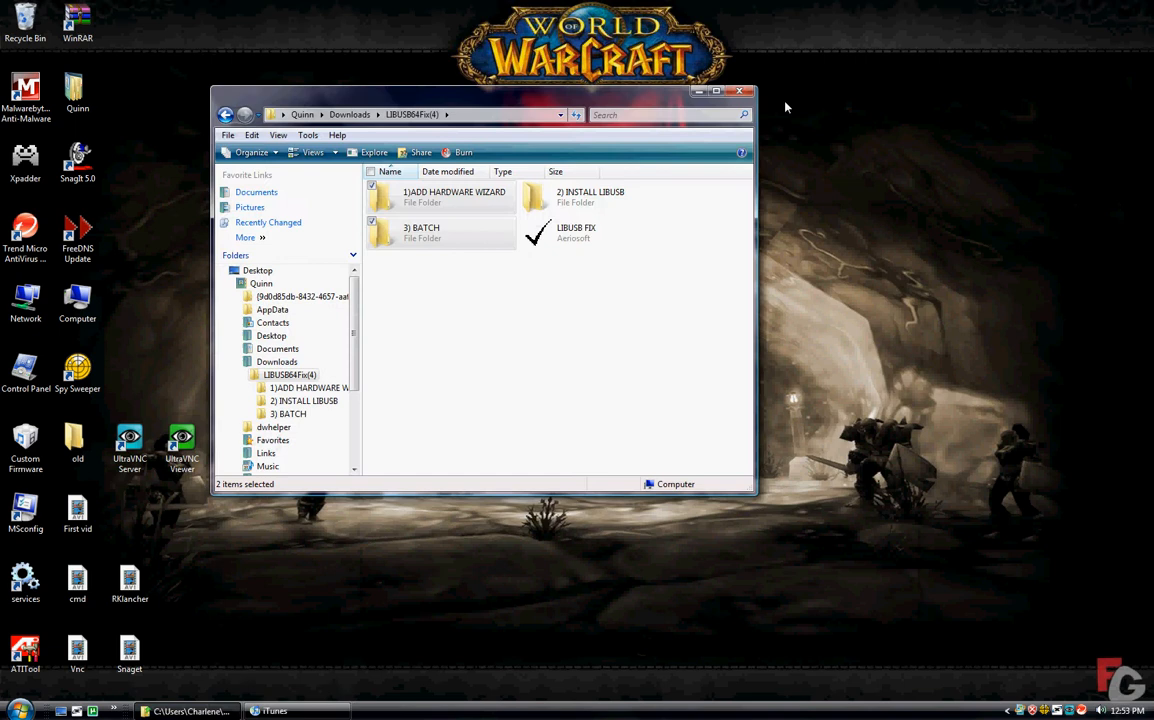
- Relaunch LIBUSB FIX from Downloads, allow it to run, then clear the windows off the desktop
click(266, 712)
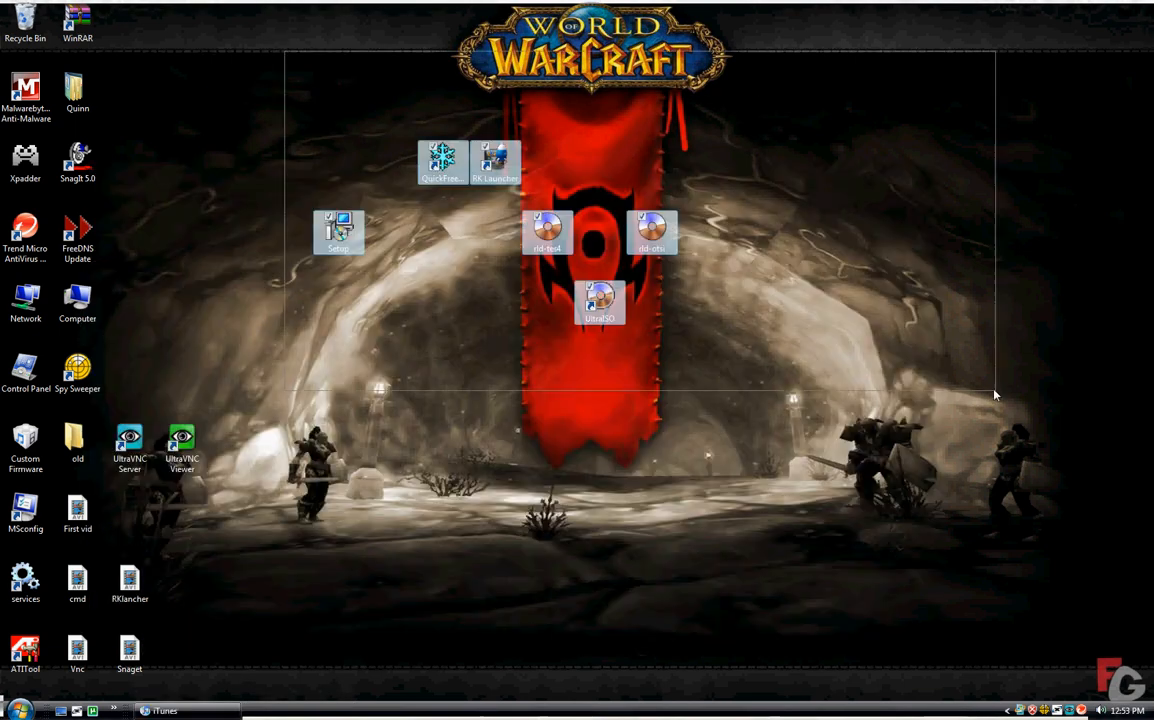
mouse_move(634, 430)
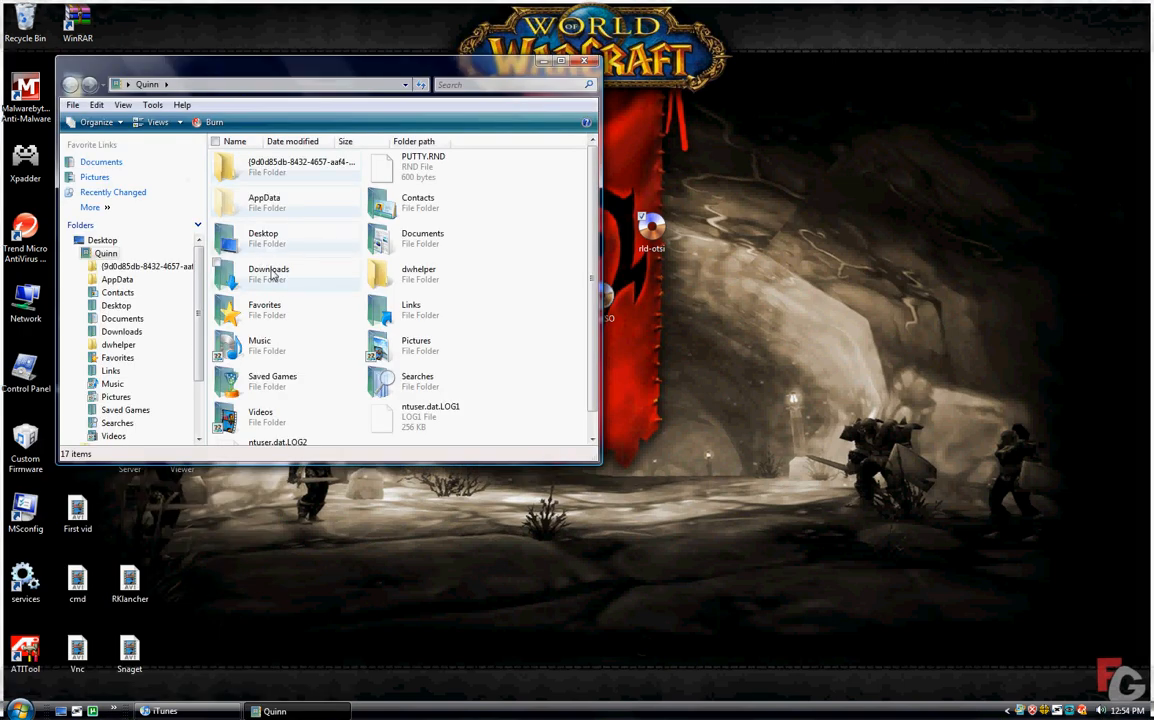
double_click(268, 272)
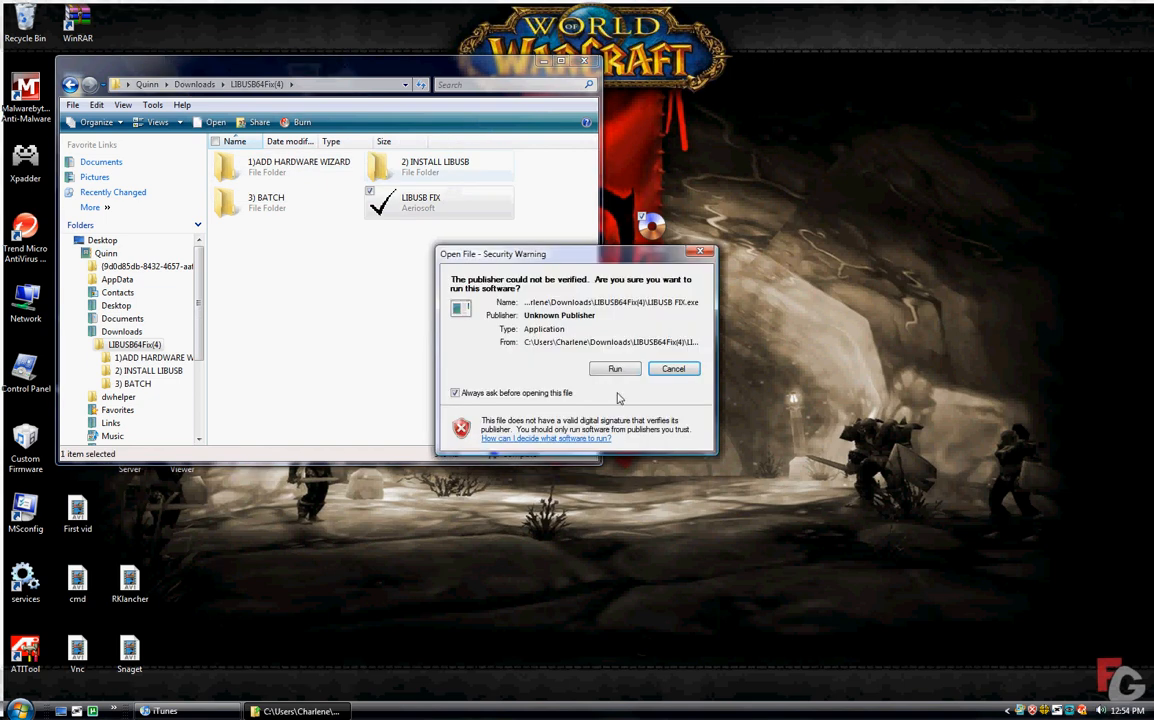
click(614, 368)
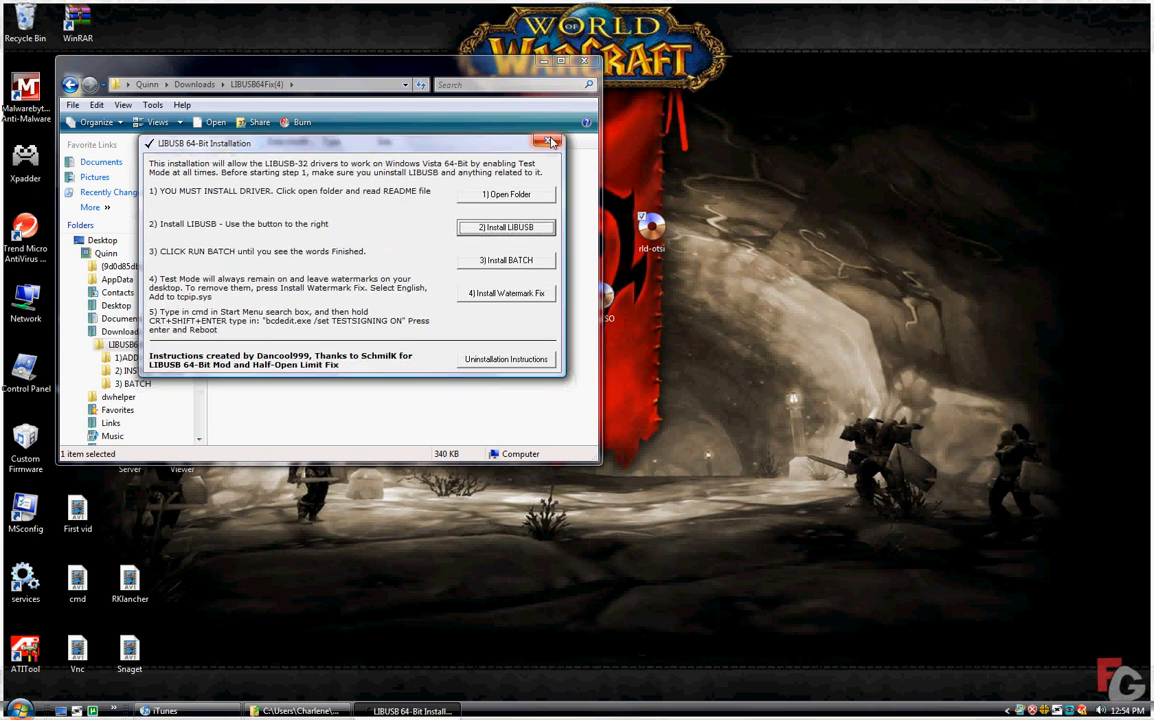
click(548, 140)
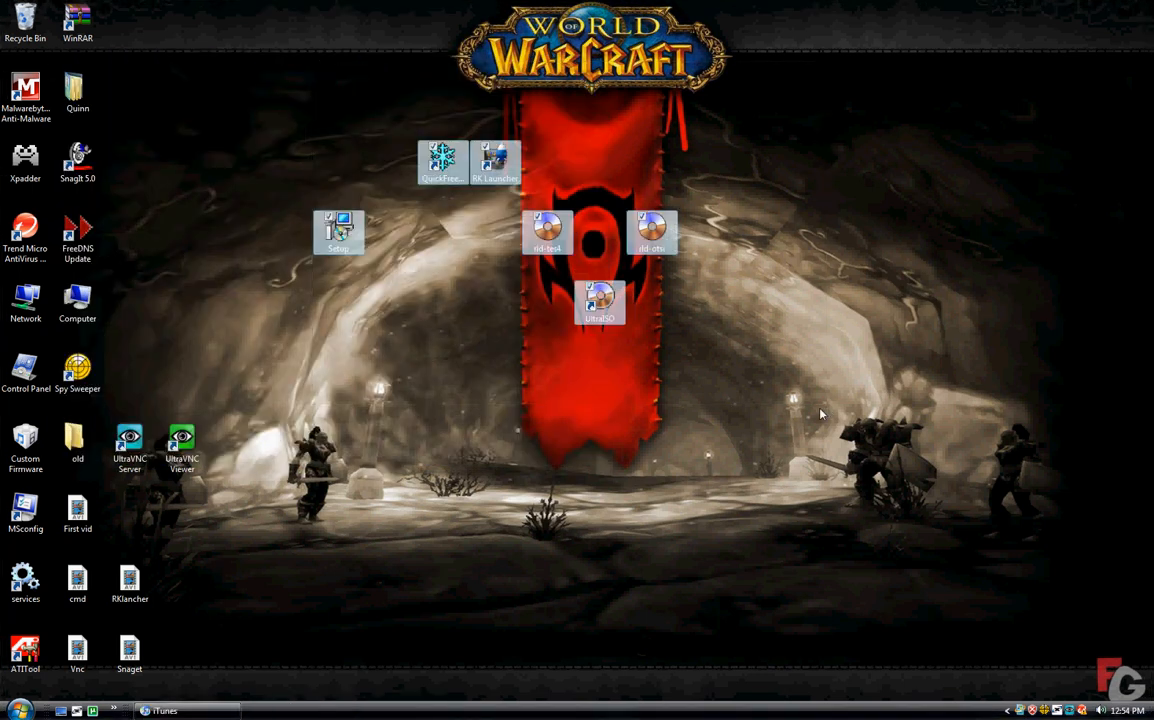